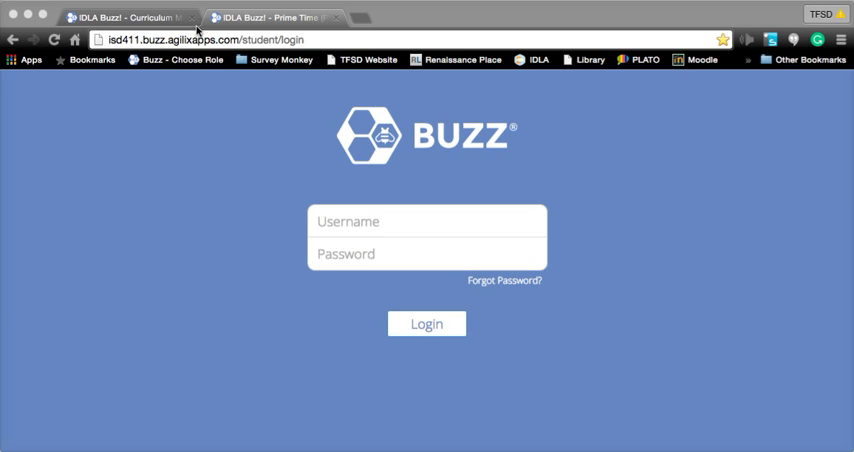
# Open Test Unit and delete the duplicate Pre-Assessment Fun Test, confirming with Yes
pyautogui.click(200, 40)
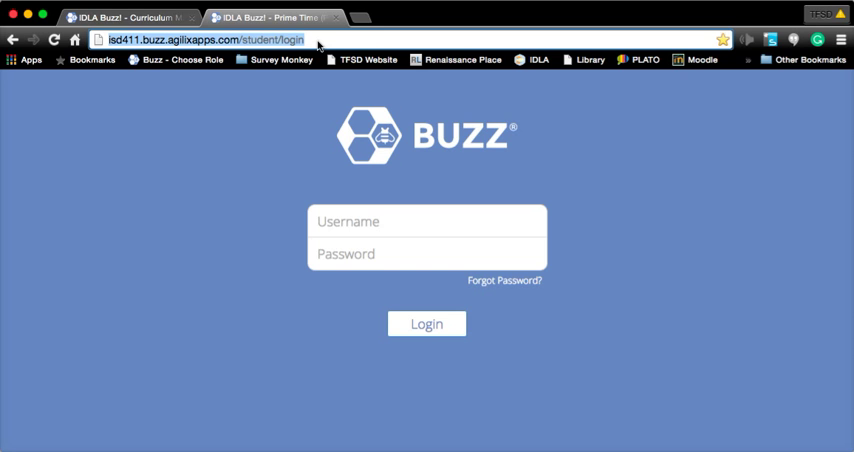
pyautogui.write('tin')
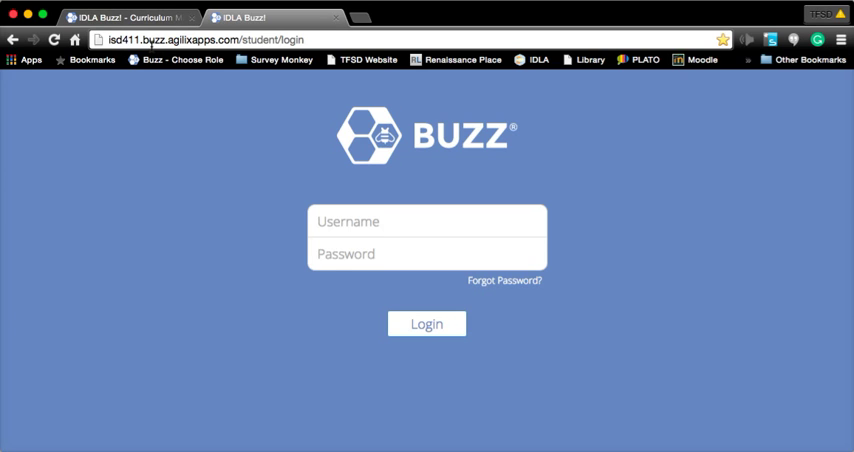
pyautogui.moveTo(195, 76)
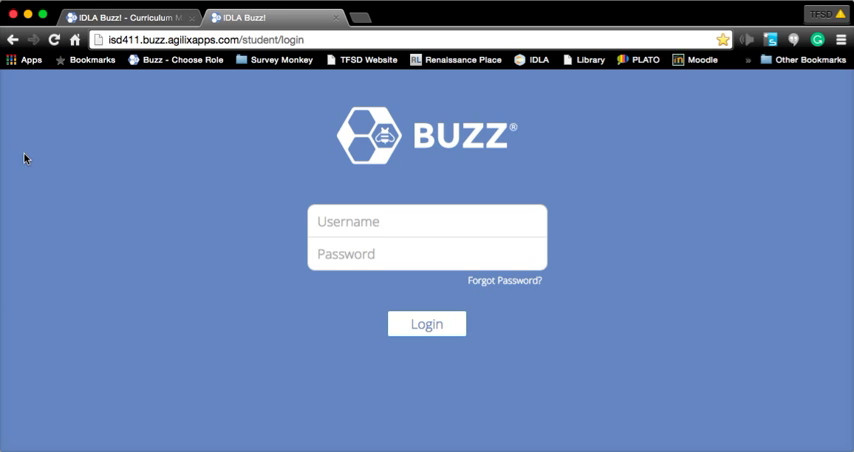
pyautogui.moveTo(169, 138)
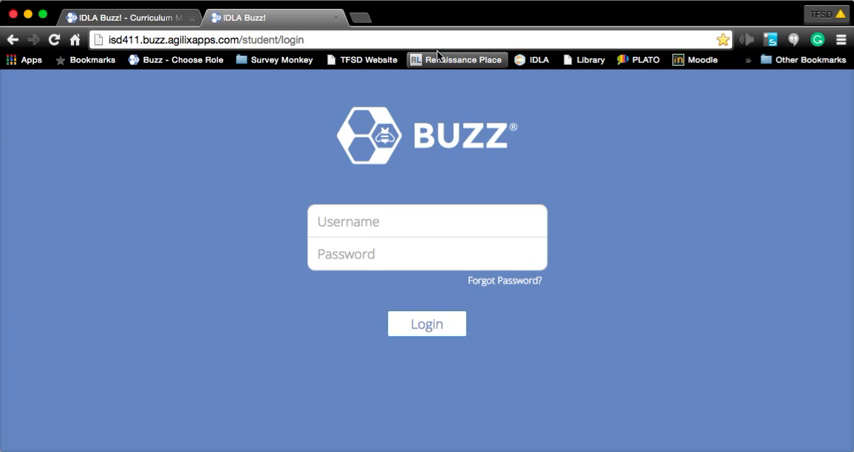
pyautogui.moveTo(221, 251)
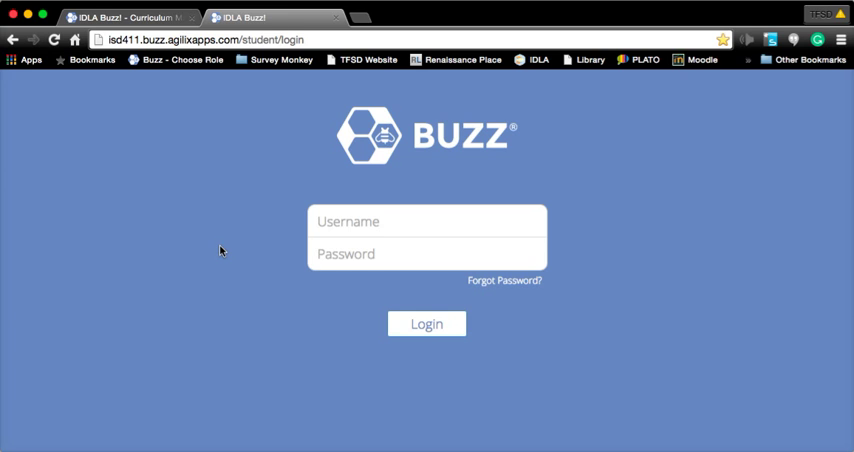
pyautogui.moveTo(246, 96)
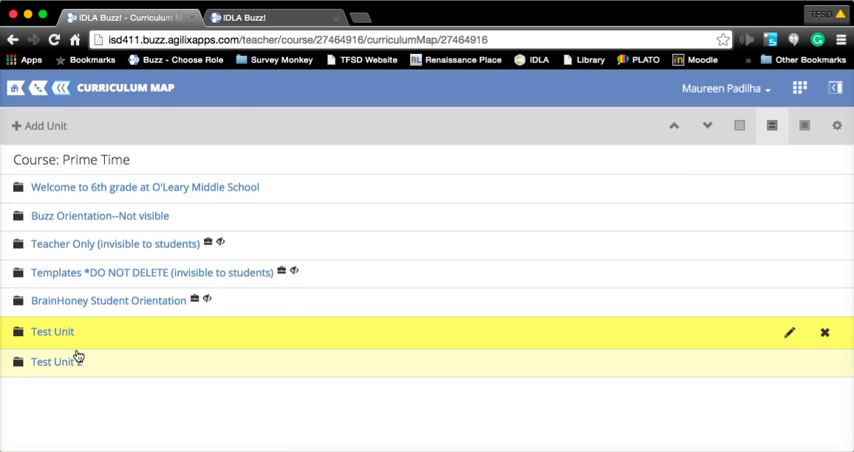
pyautogui.click(52, 331)
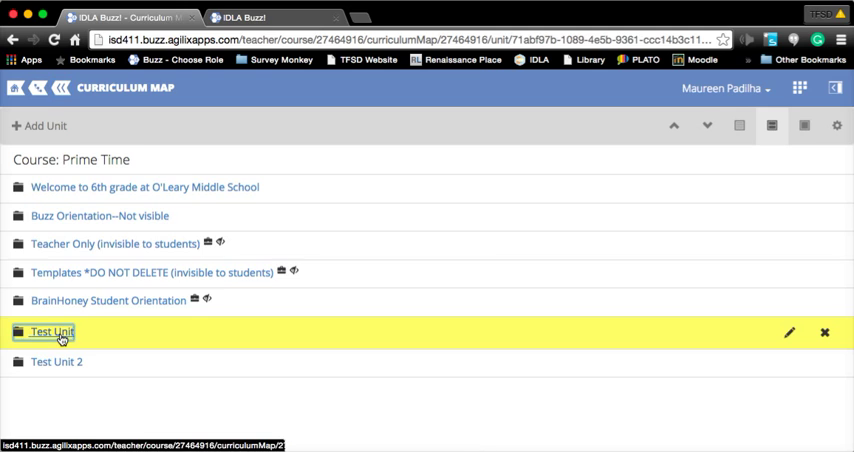
pyautogui.click(52, 332)
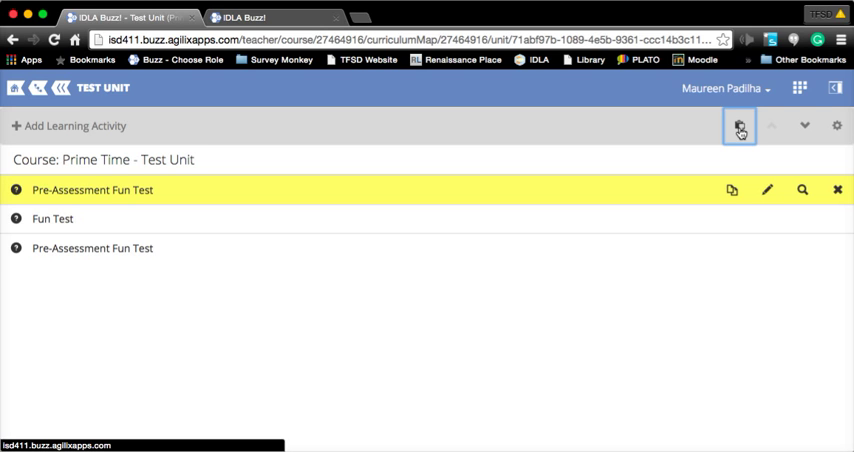
pyautogui.click(740, 125)
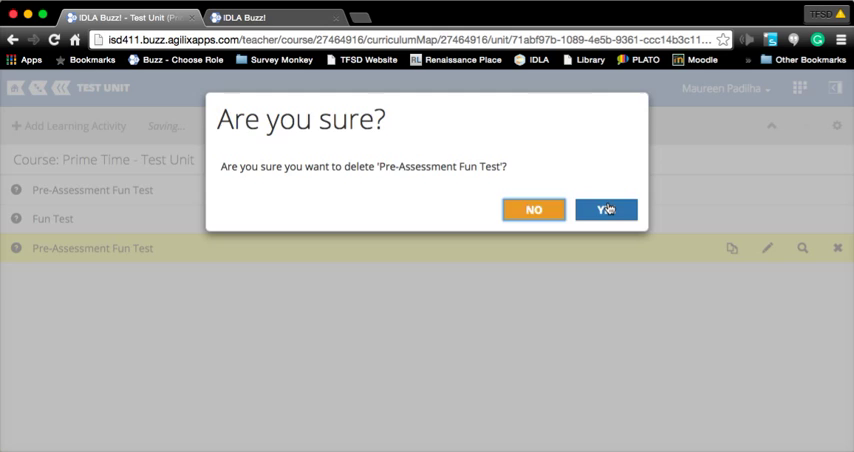
pyautogui.click(606, 209)
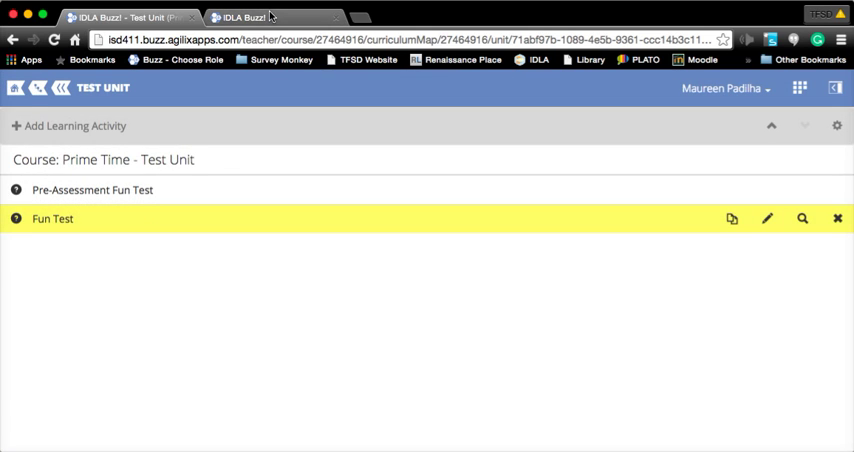
pyautogui.click(240, 17)
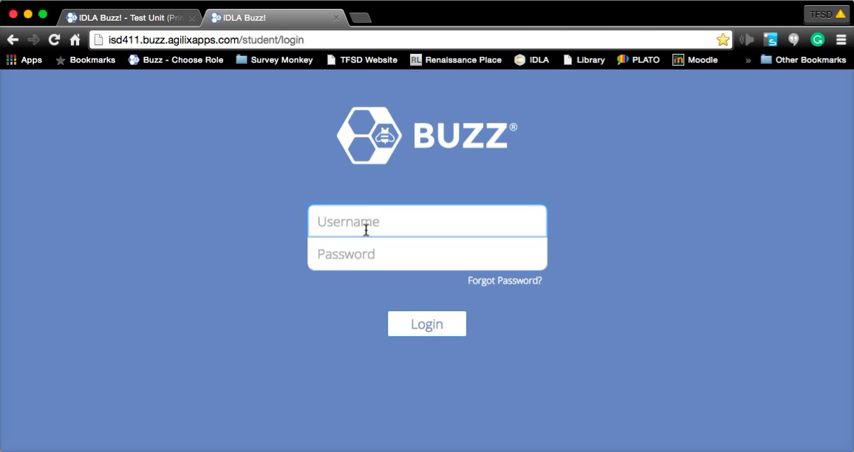
pyautogui.write('m')
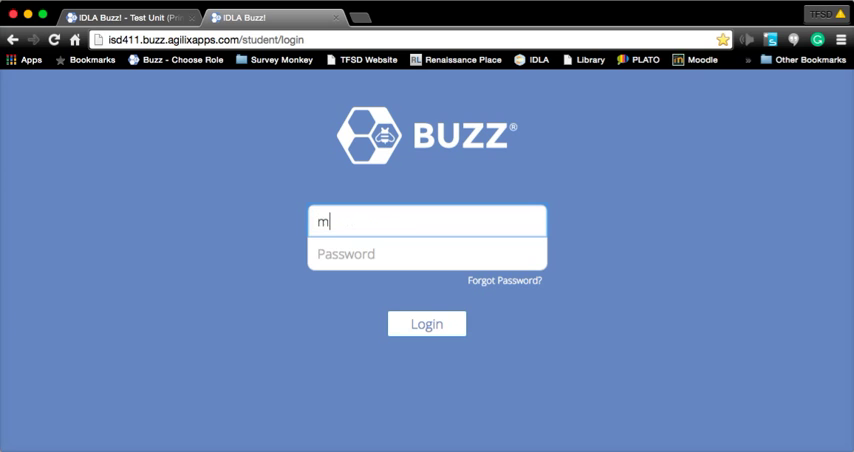
pyautogui.write('aureen.padilha')
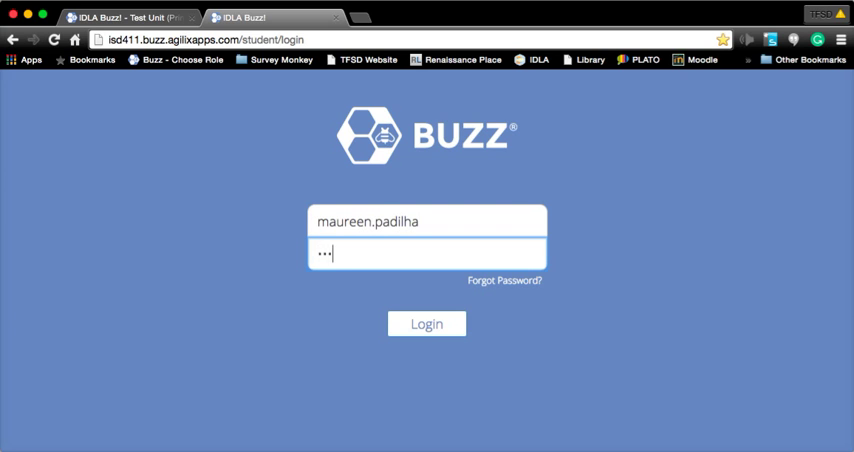
pyautogui.click(426, 323)
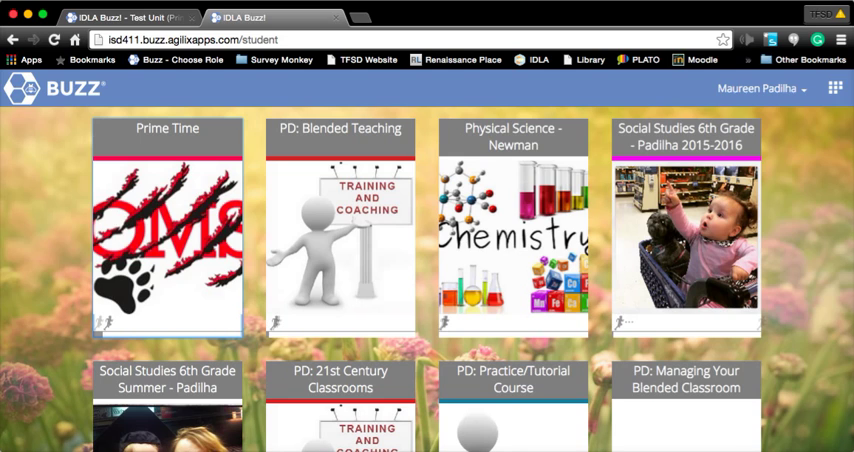
pyautogui.moveTo(18, 212)
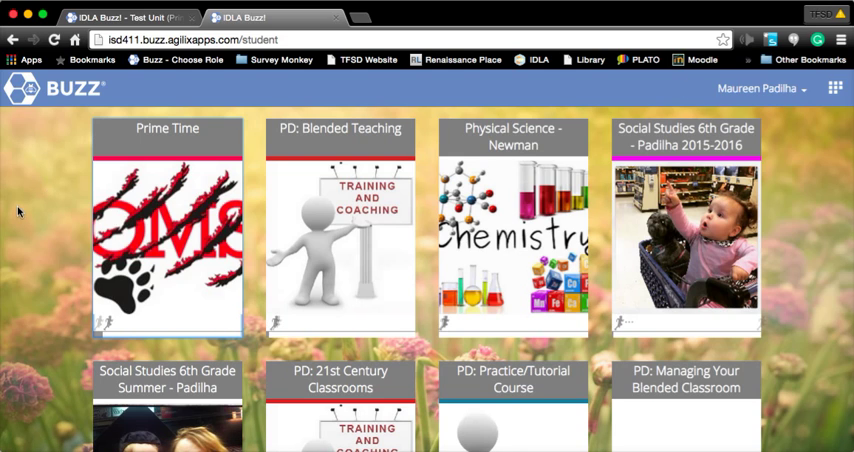
pyautogui.moveTo(178, 183)
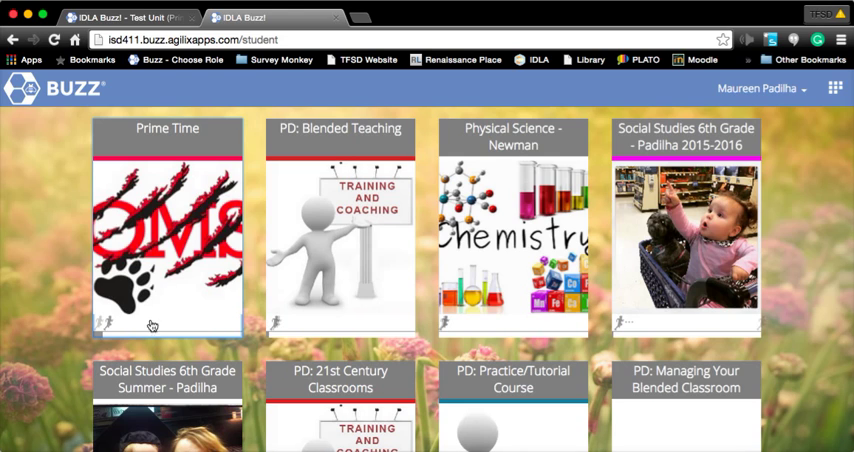
pyautogui.moveTo(603, 243)
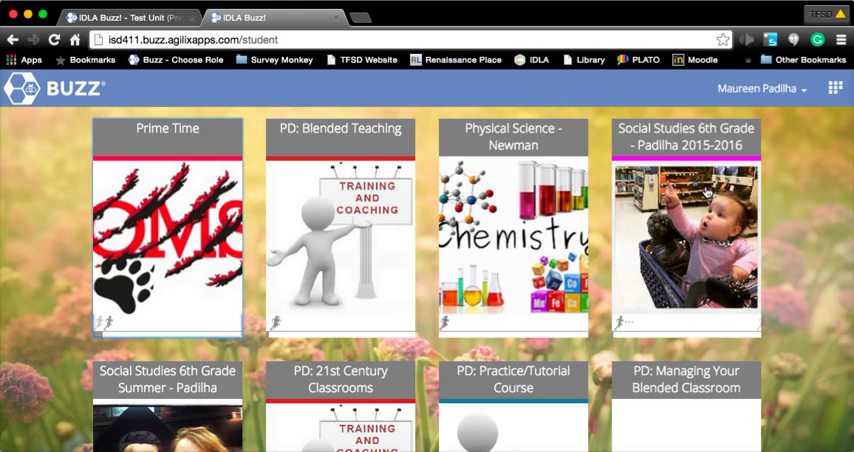
pyautogui.moveTo(686, 270)
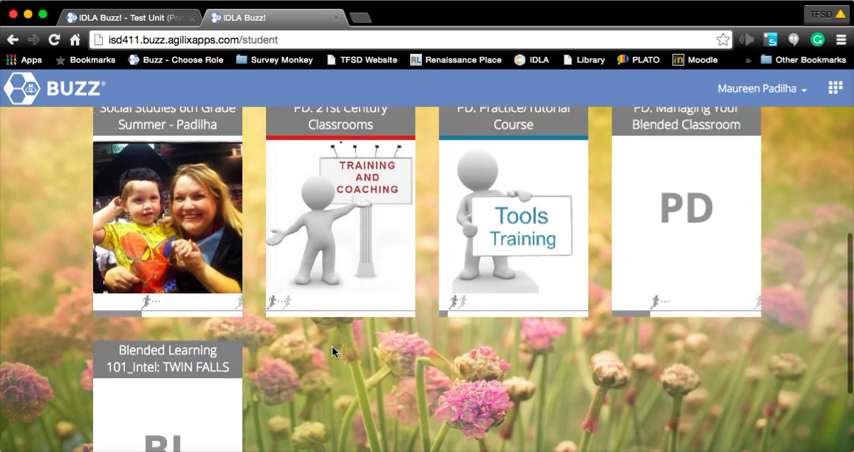
# Scroll the student home's course tiles down to Blended Learning 101
pyautogui.scroll(-3)
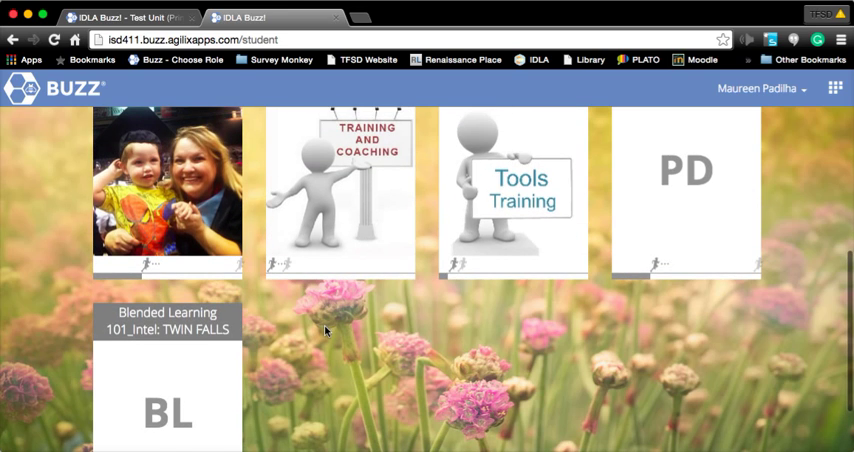
pyautogui.scroll(-3)
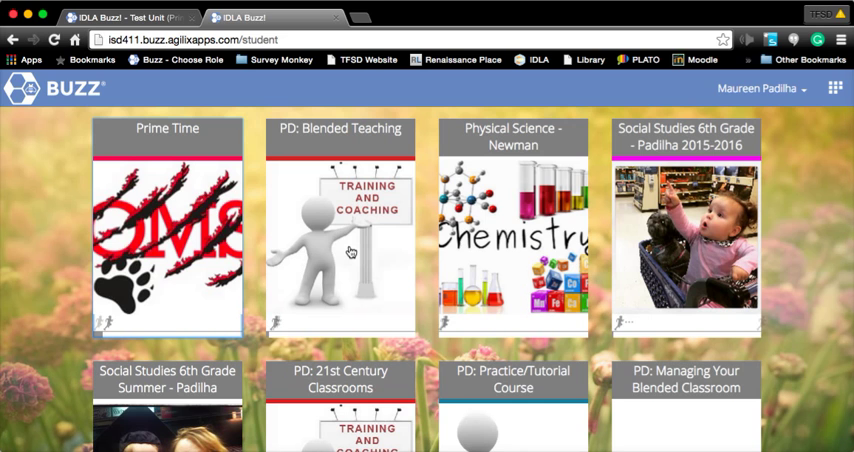
pyautogui.moveTo(413, 213)
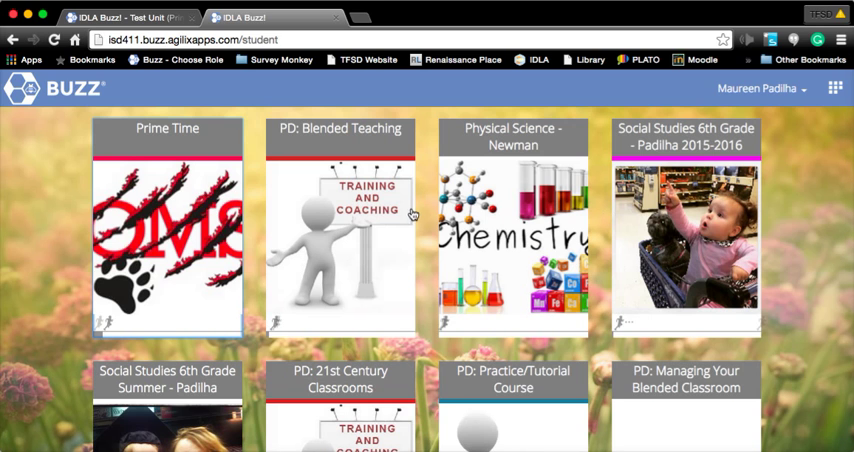
pyautogui.scroll(-3)
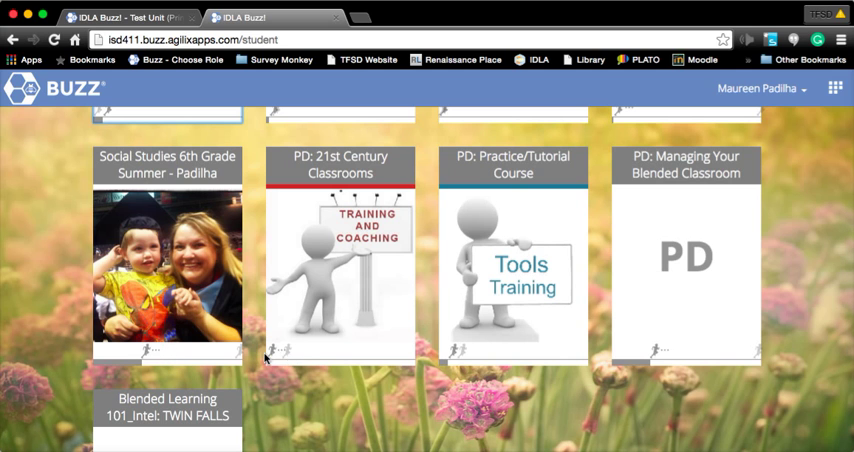
pyautogui.scroll(-3)
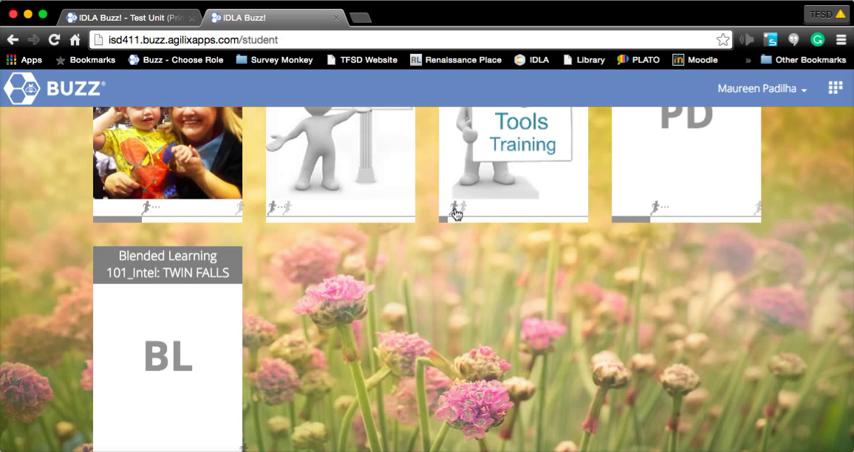
pyautogui.moveTo(272, 217)
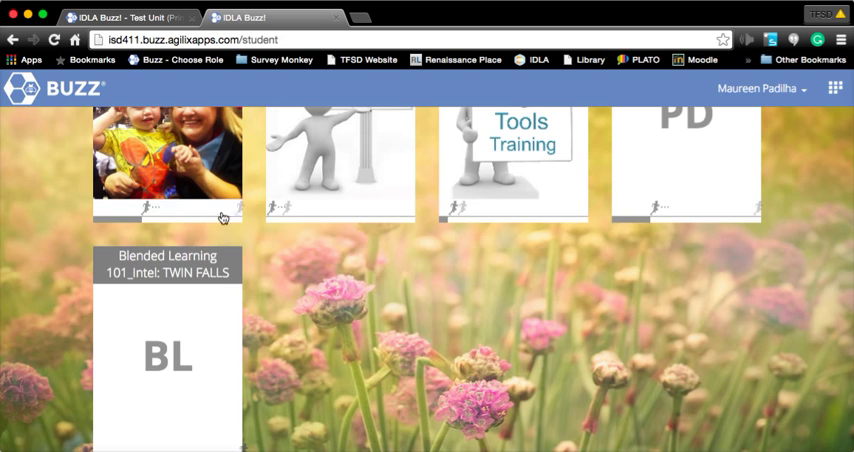
pyautogui.moveTo(240, 219)
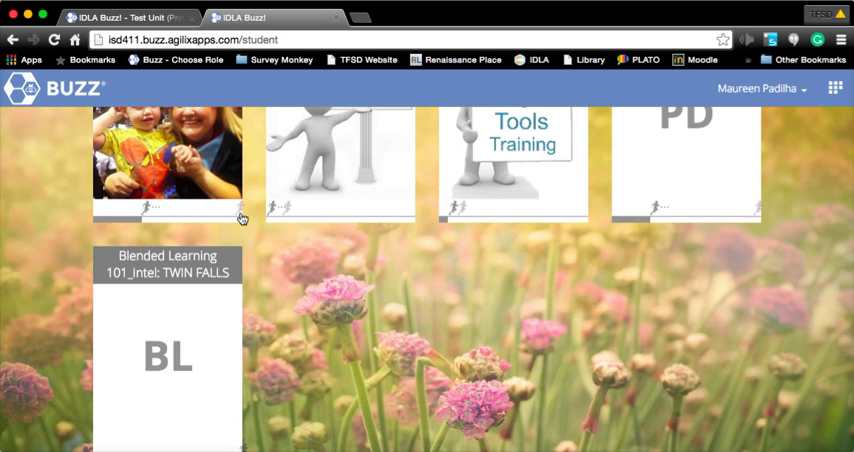
pyautogui.moveTo(280, 215)
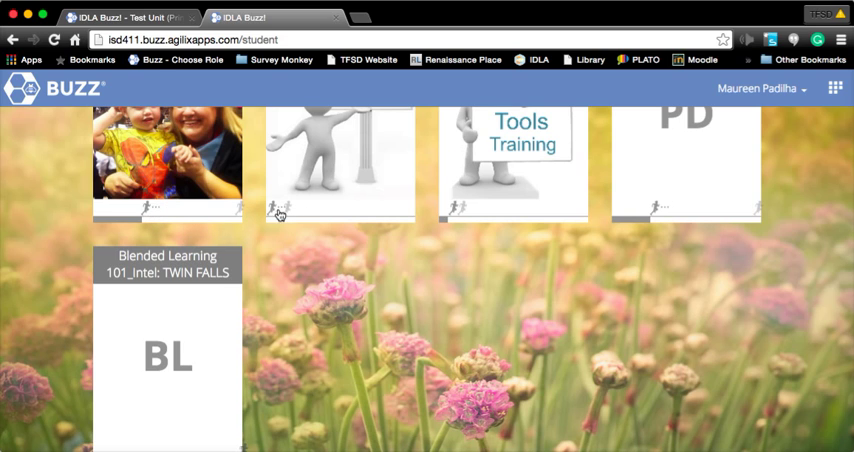
pyautogui.moveTo(653, 218)
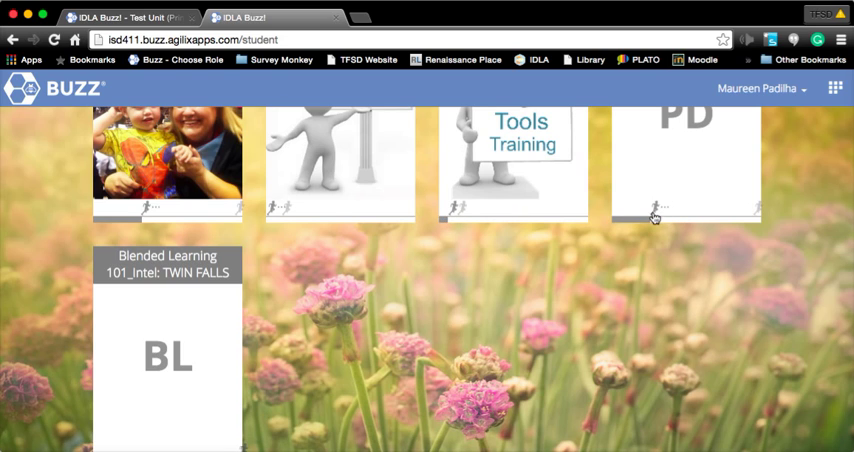
pyautogui.moveTo(760, 217)
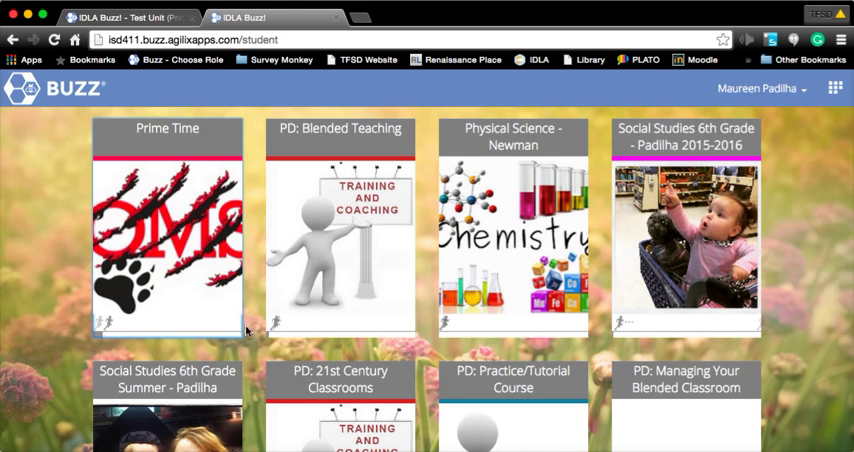
pyautogui.moveTo(95, 335)
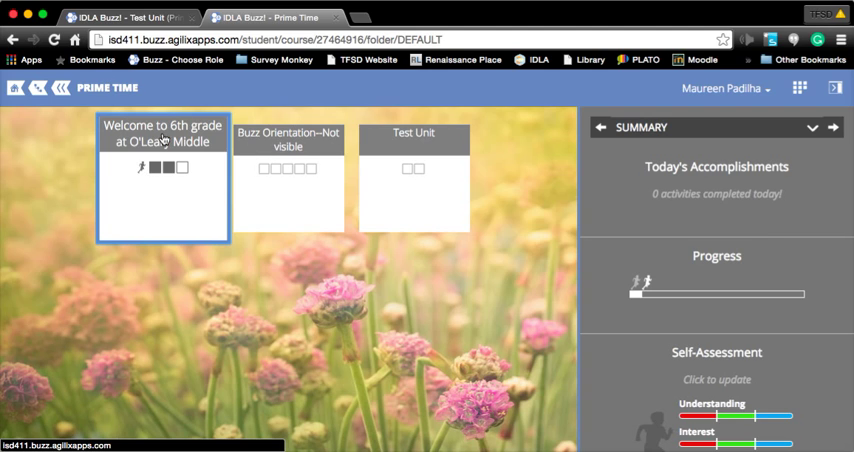
pyautogui.moveTo(251, 165)
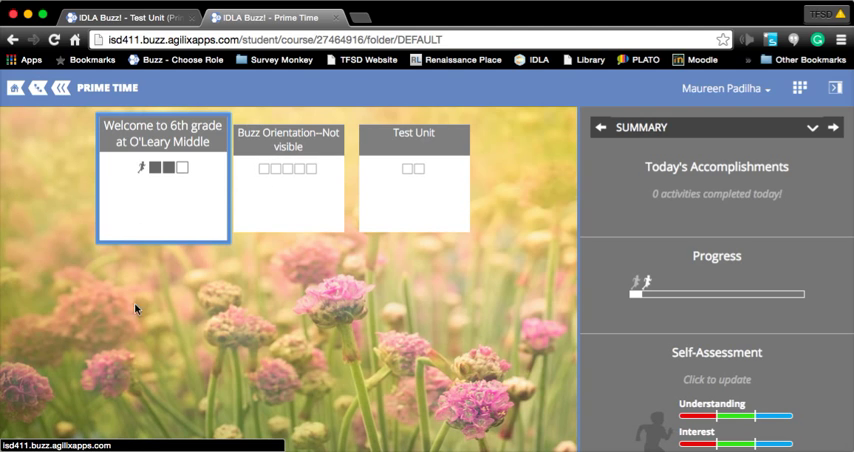
pyautogui.moveTo(124, 179)
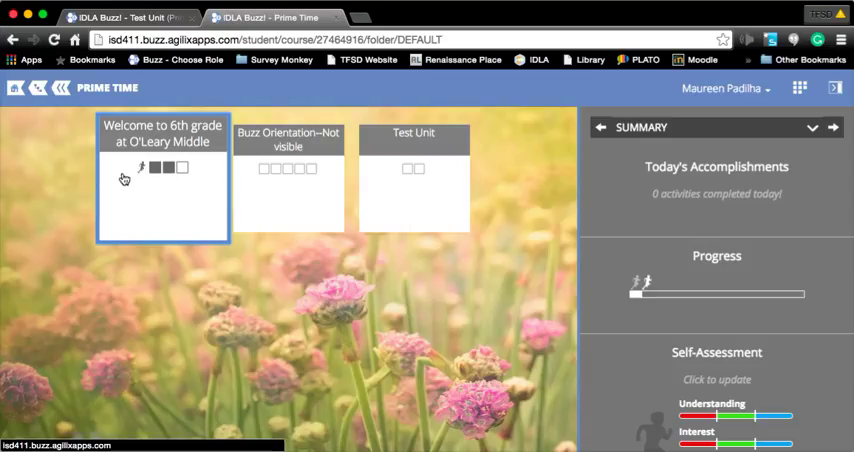
pyautogui.moveTo(302, 180)
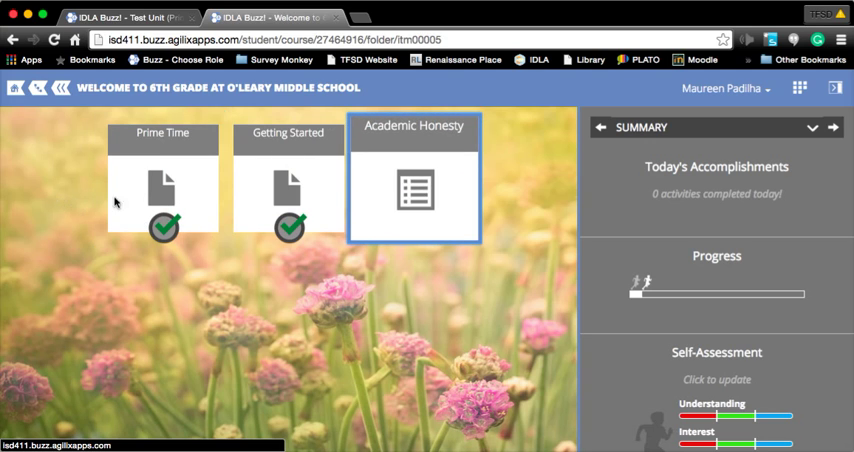
pyautogui.moveTo(385, 191)
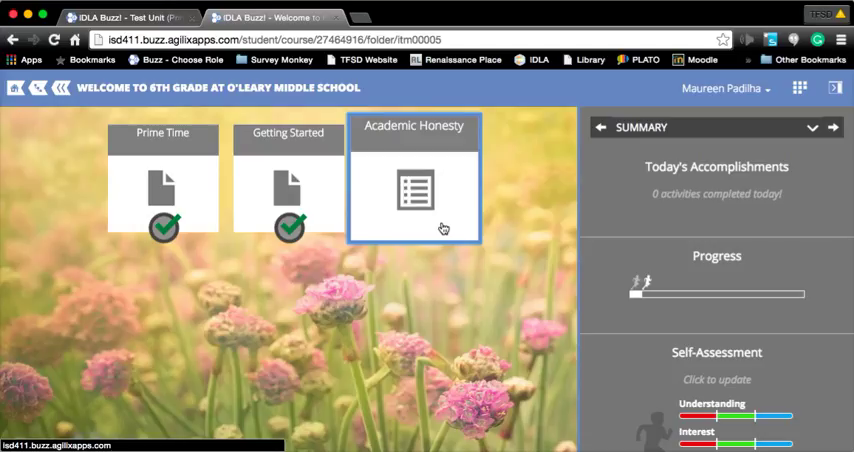
pyautogui.moveTo(145, 183)
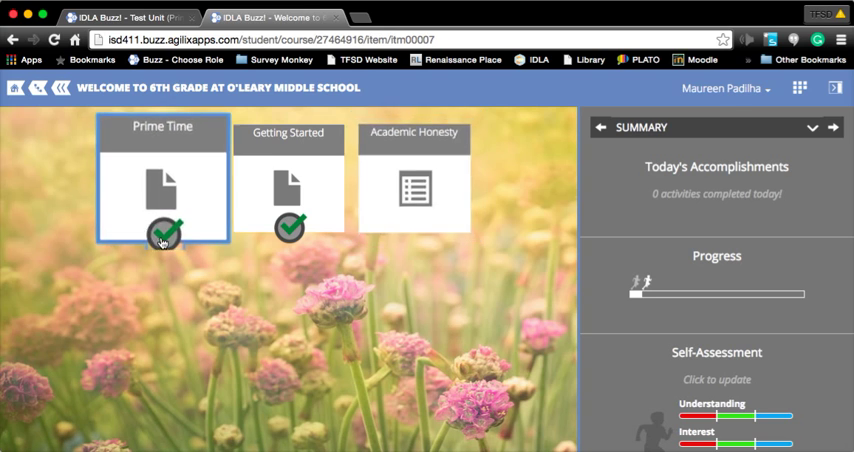
# Open the Prime Time activity, hide and restore the sidebar, and scroll to Self-Assessment
pyautogui.click(161, 185)
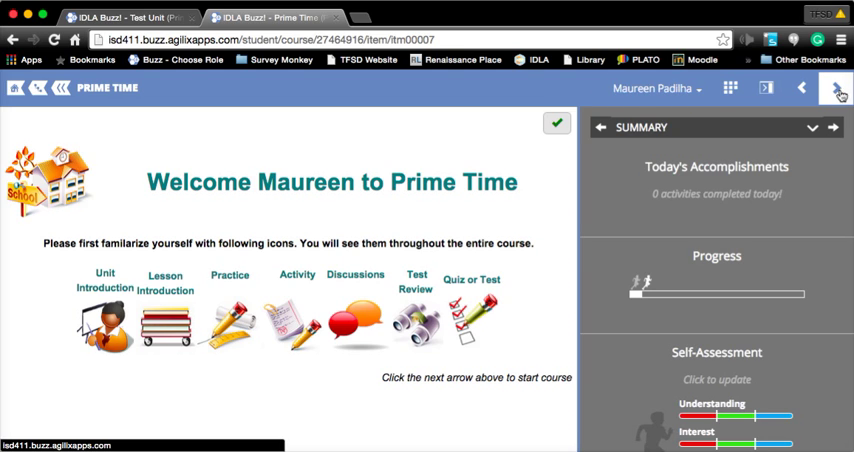
pyautogui.moveTo(838, 90)
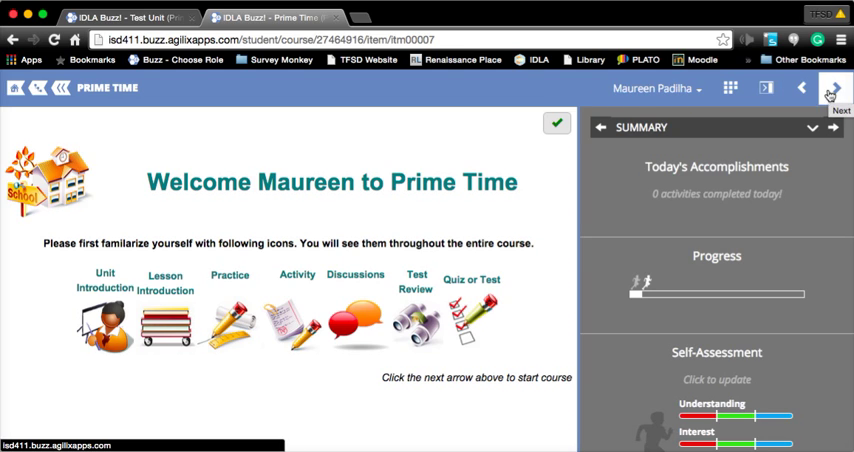
pyautogui.moveTo(766, 88)
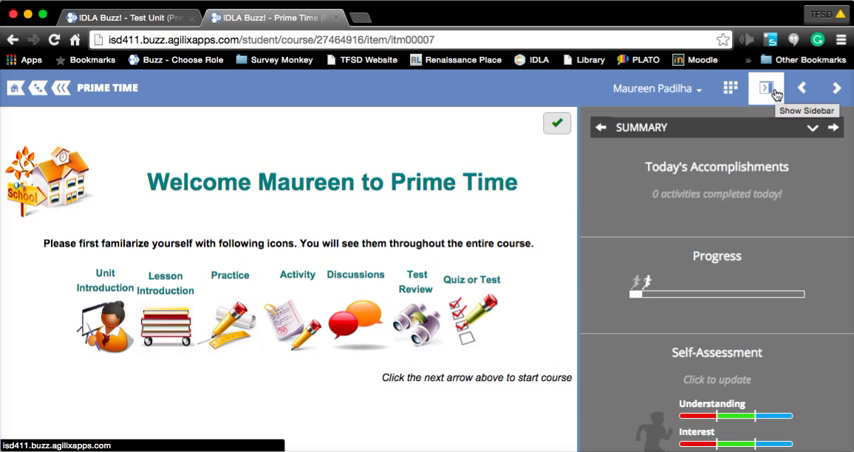
pyautogui.click(767, 88)
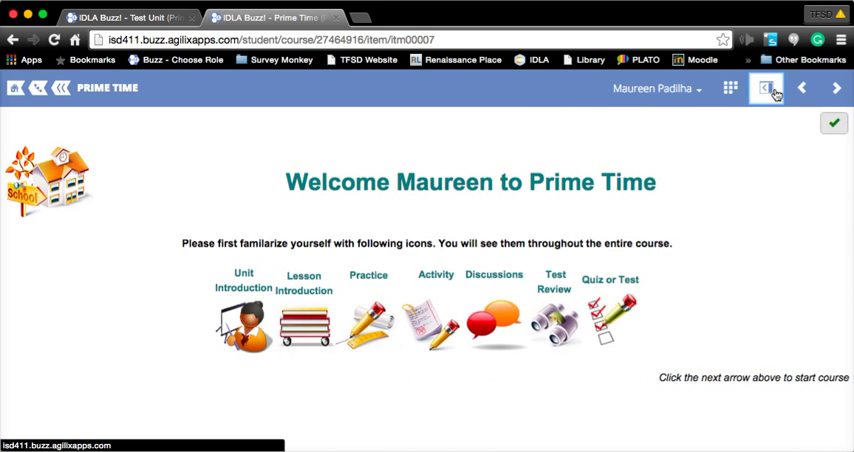
pyautogui.click(767, 88)
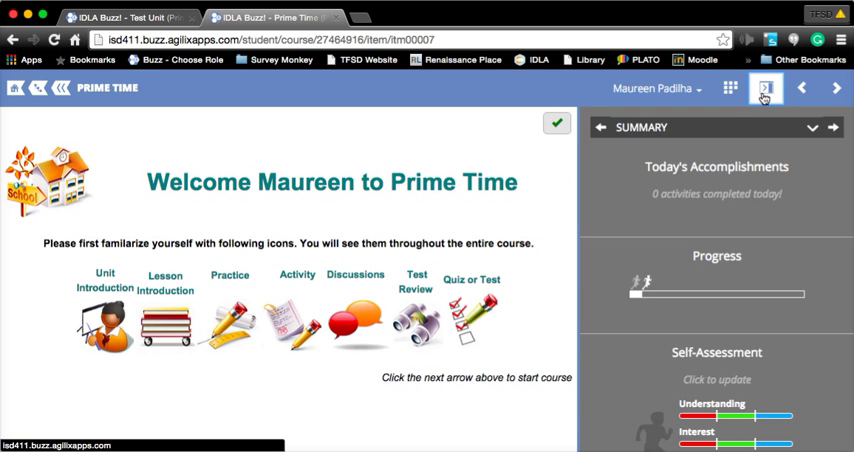
pyautogui.moveTo(766, 89)
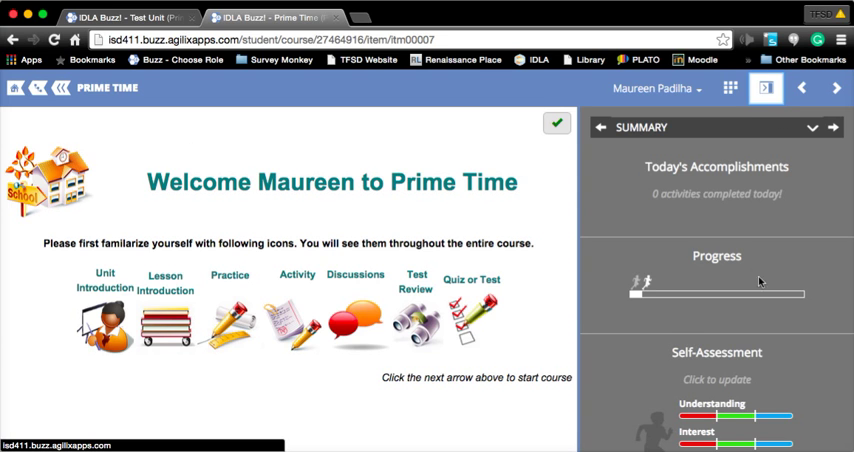
pyautogui.scroll(-3)
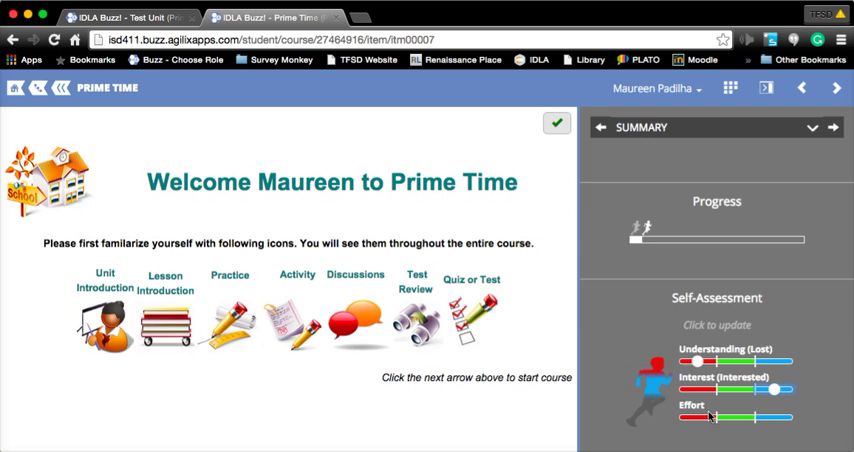
# Drag the self-assessment sliders to Understanding OK, Interest Interested, Effort 100%
pyautogui.moveTo(715, 417); pyautogui.dragTo(738, 417)
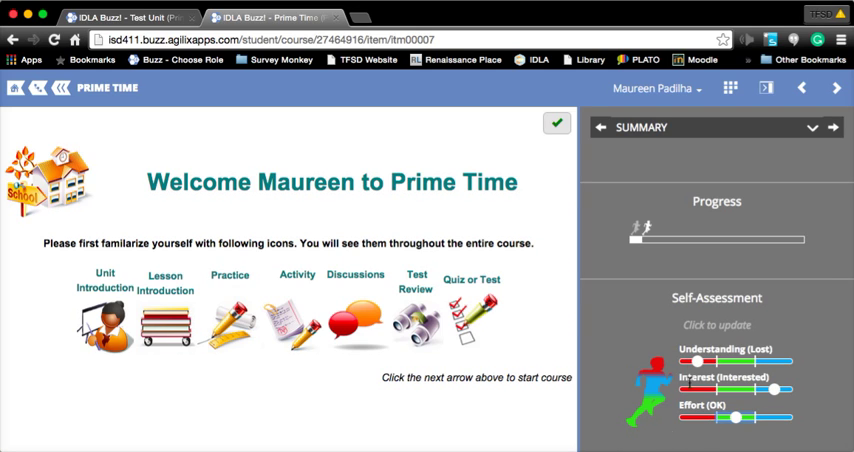
pyautogui.moveTo(710, 395)
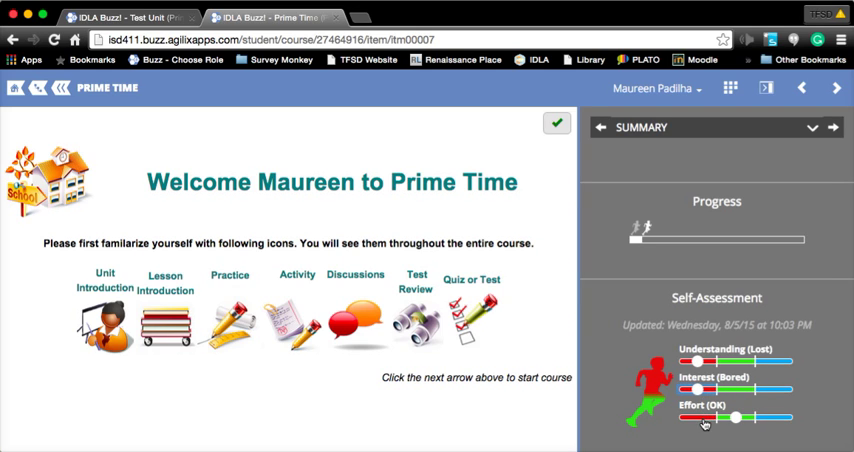
pyautogui.moveTo(735, 417); pyautogui.dragTo(697, 417)
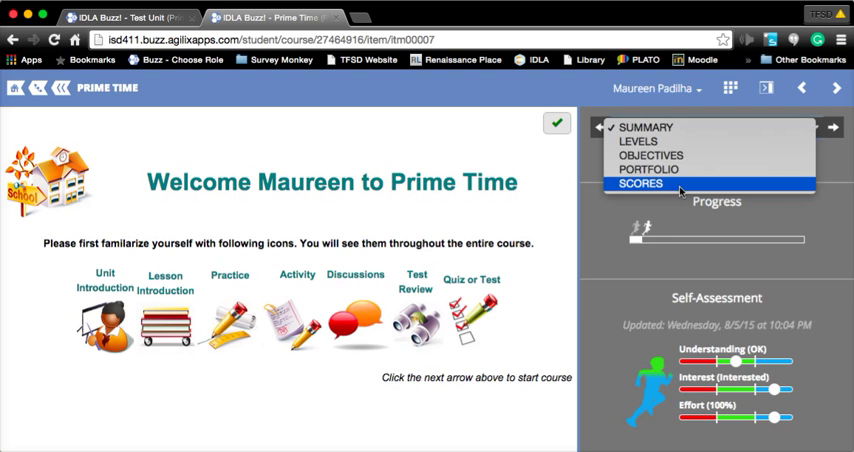
# Switch the sidebar to Scores and show non-gradable activities in the list
pyautogui.click(641, 183)
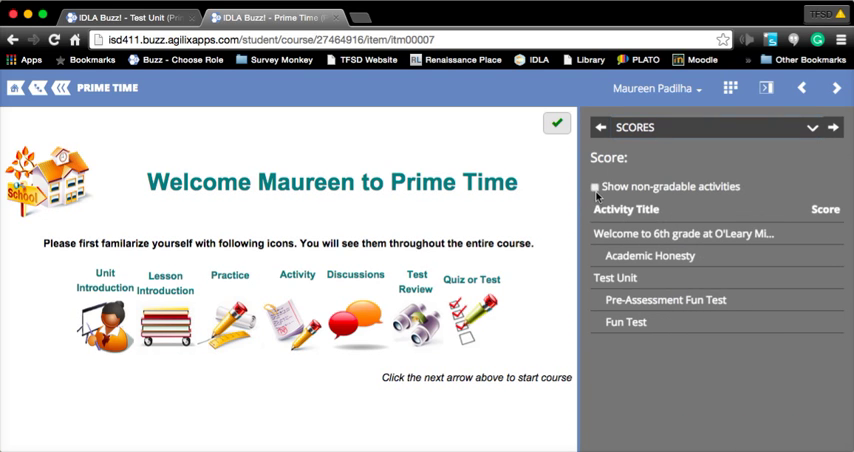
pyautogui.click(594, 186)
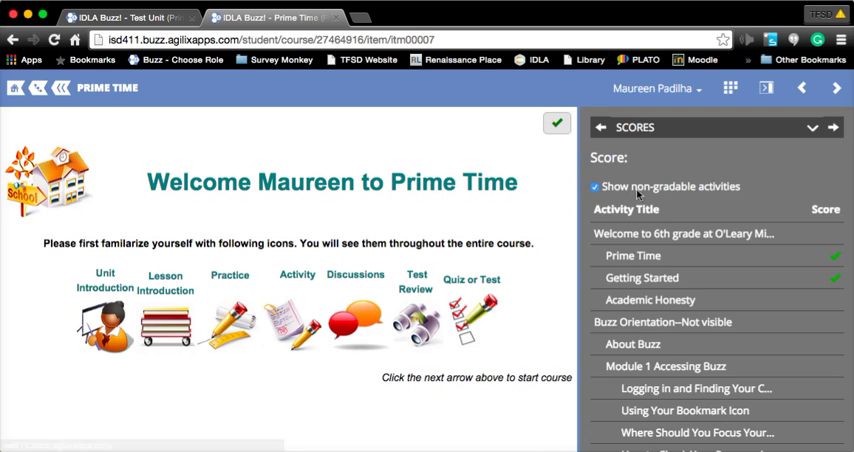
pyautogui.moveTo(724, 197)
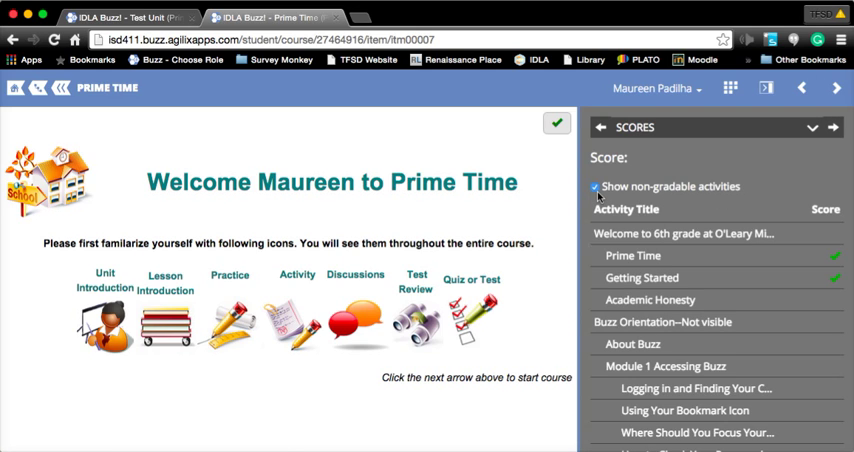
pyautogui.click(595, 187)
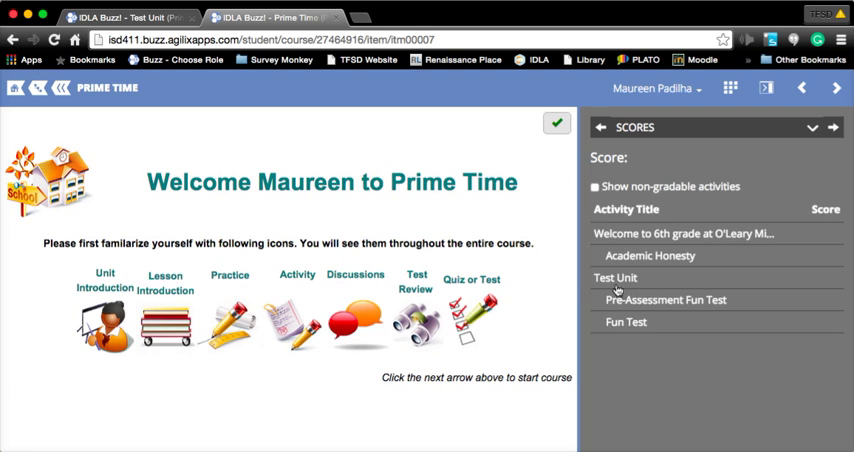
pyautogui.moveTo(611, 256)
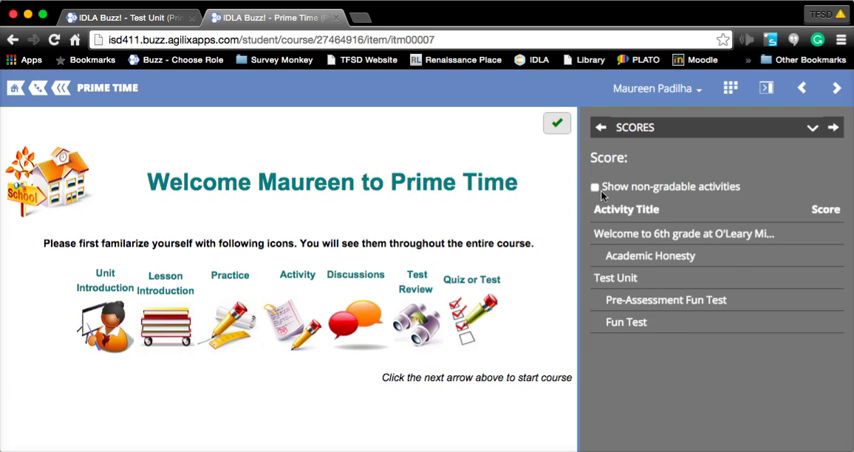
pyautogui.click(595, 187)
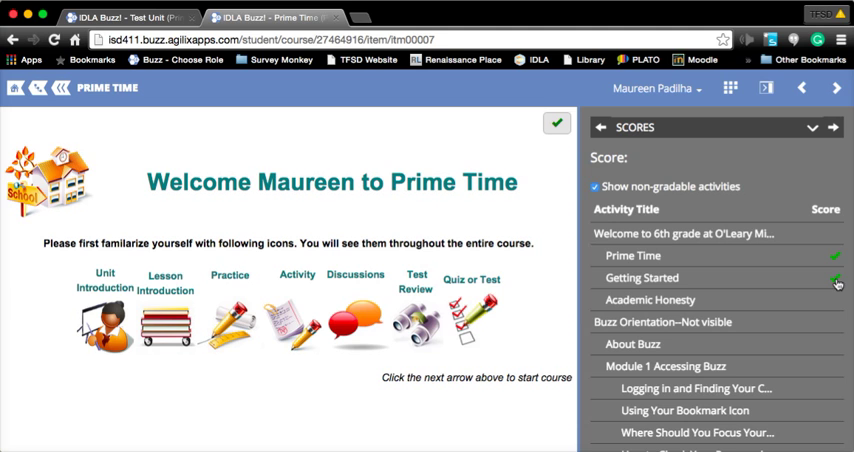
pyautogui.scroll(-3)
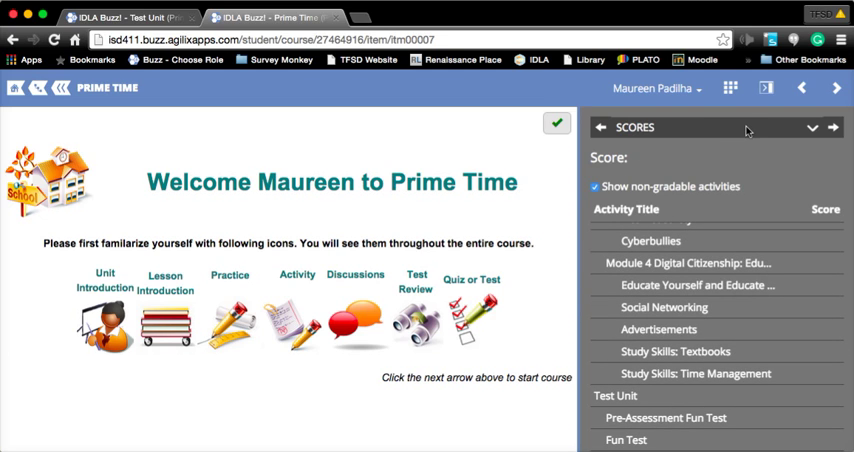
pyautogui.click(635, 127)
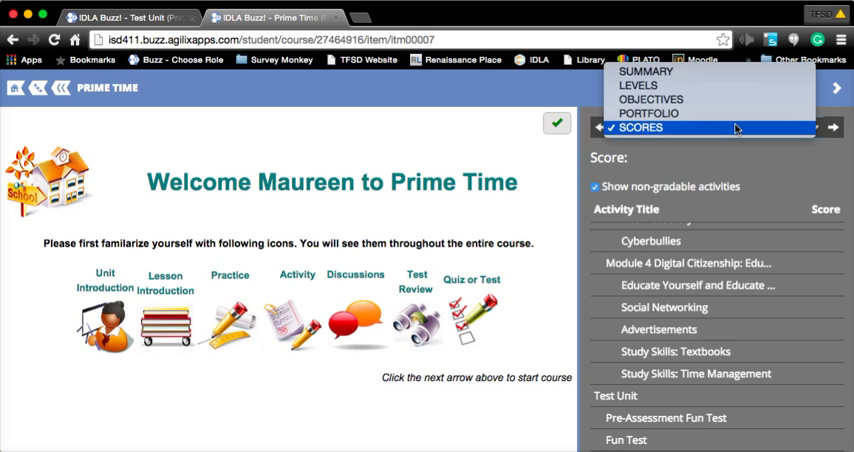
pyautogui.moveTo(645, 71)
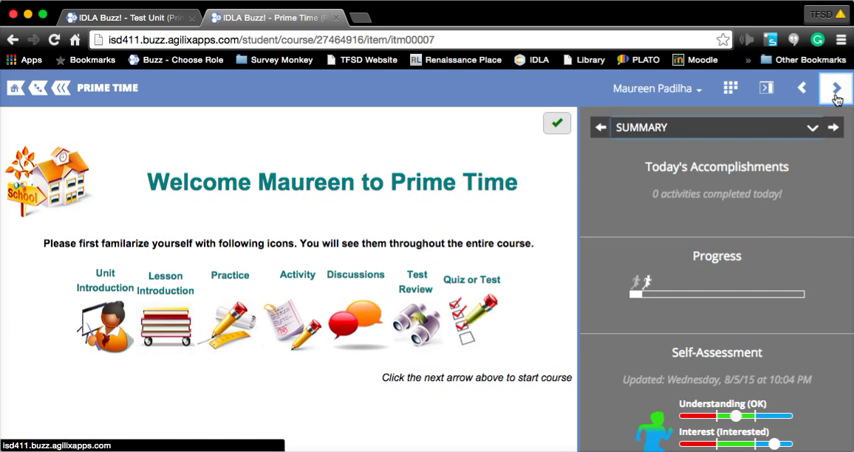
# Advance through Getting Started to the Academic Honesty activity
pyautogui.click(836, 88)
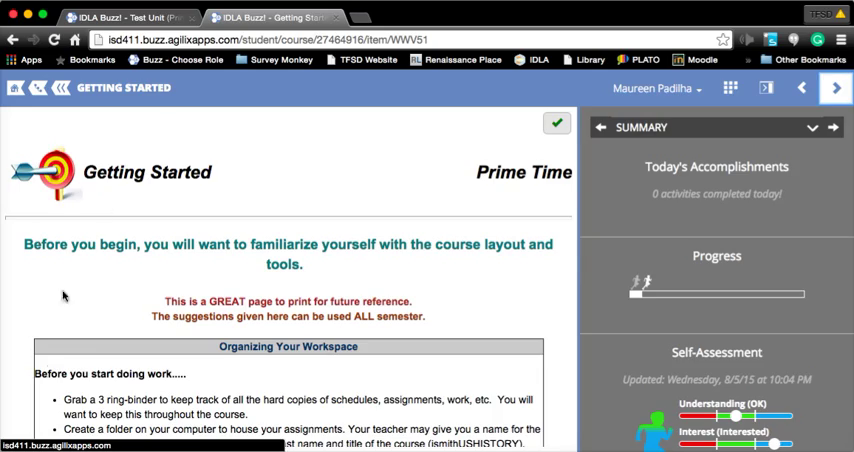
pyautogui.scroll(-3)
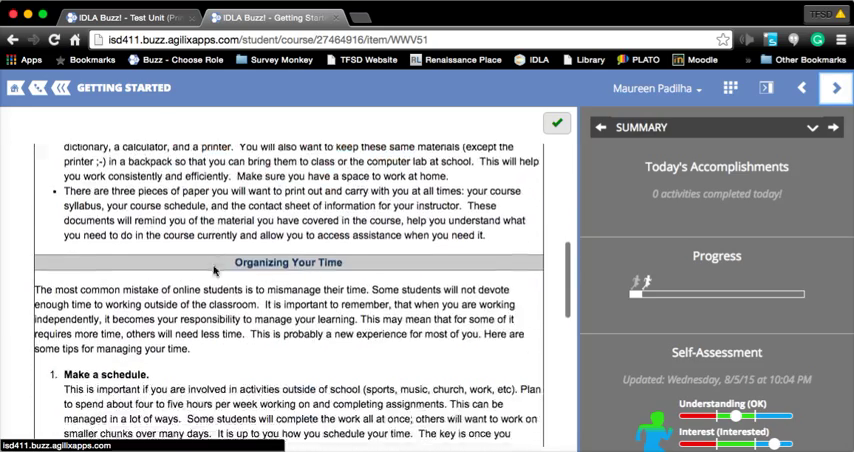
pyautogui.scroll(-3)
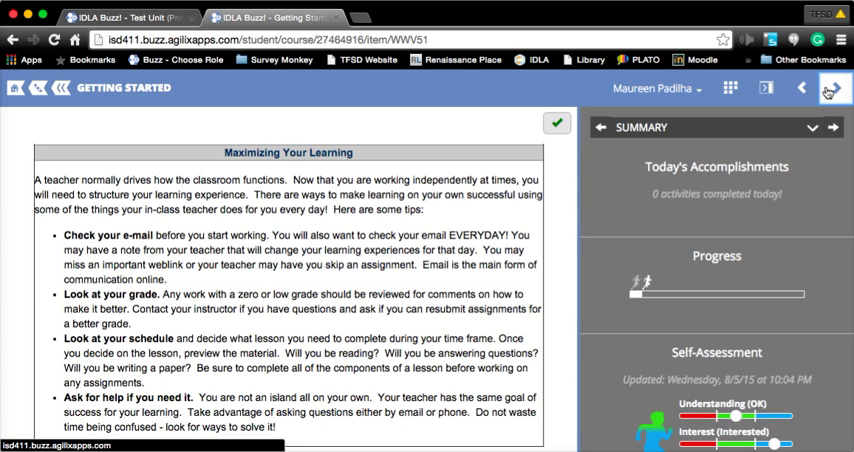
pyautogui.click(835, 88)
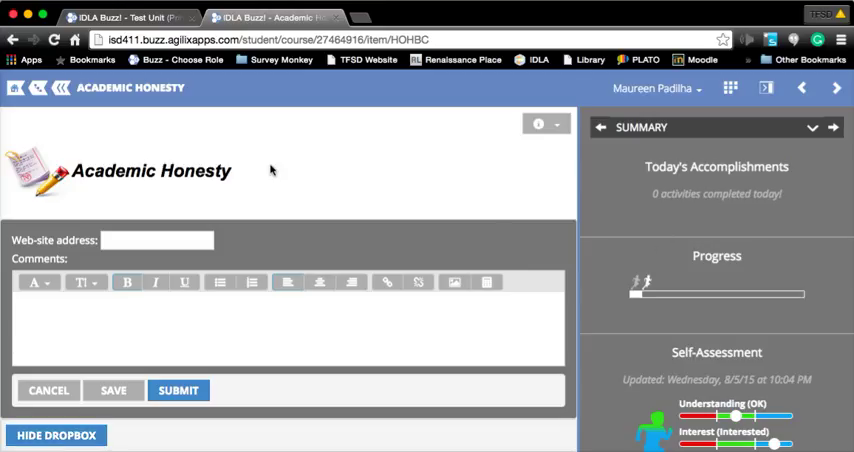
pyautogui.moveTo(283, 249)
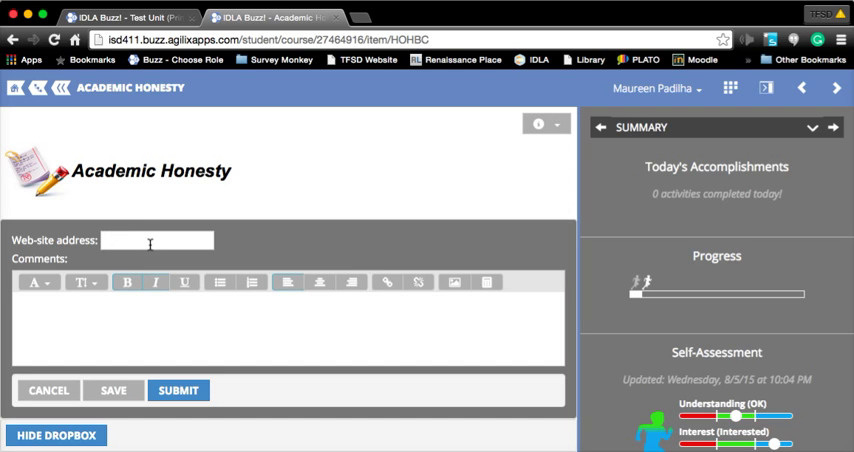
# Click the Web-site address box on the Academic Honesty form
pyautogui.click(155, 240)
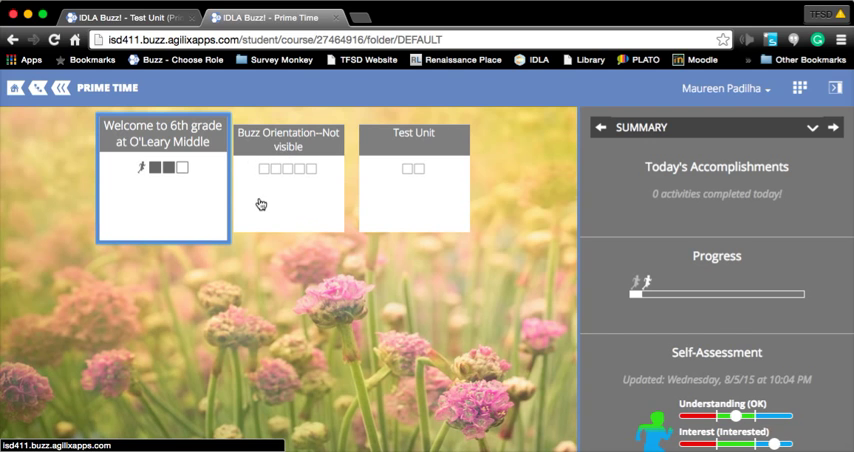
# Look inside the Buzz Orientation unit, then return to the Prime Time course home
pyautogui.click(288, 190)
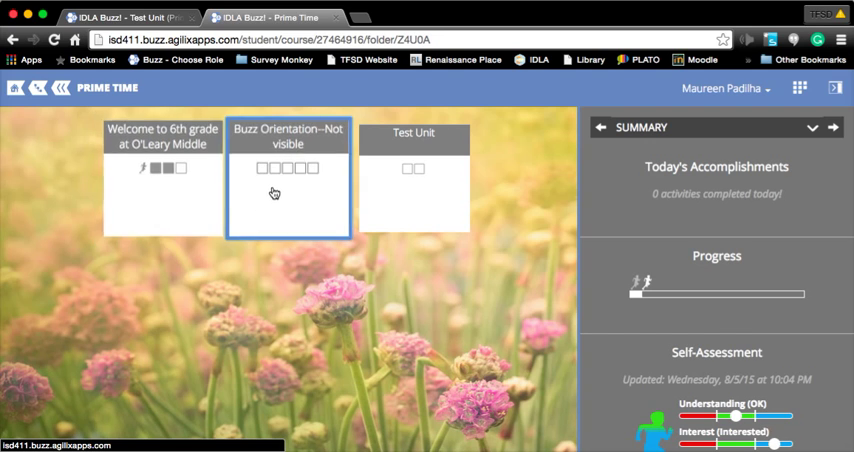
pyautogui.click(288, 190)
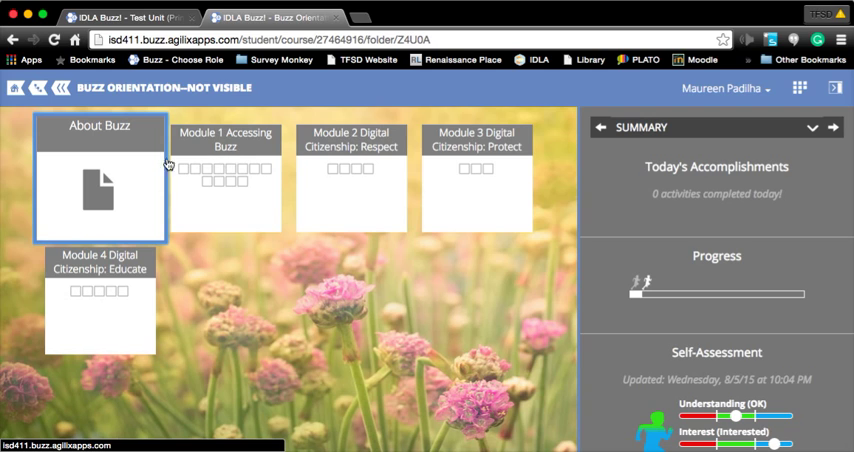
pyautogui.moveTo(190, 176)
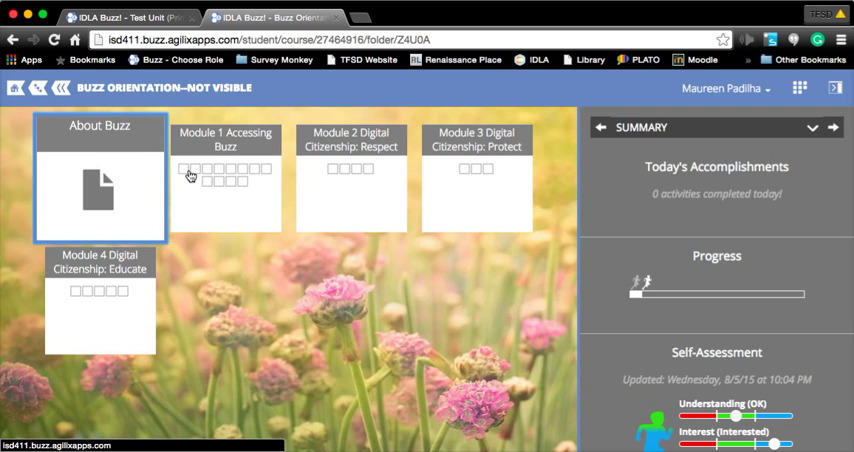
pyautogui.moveTo(264, 195)
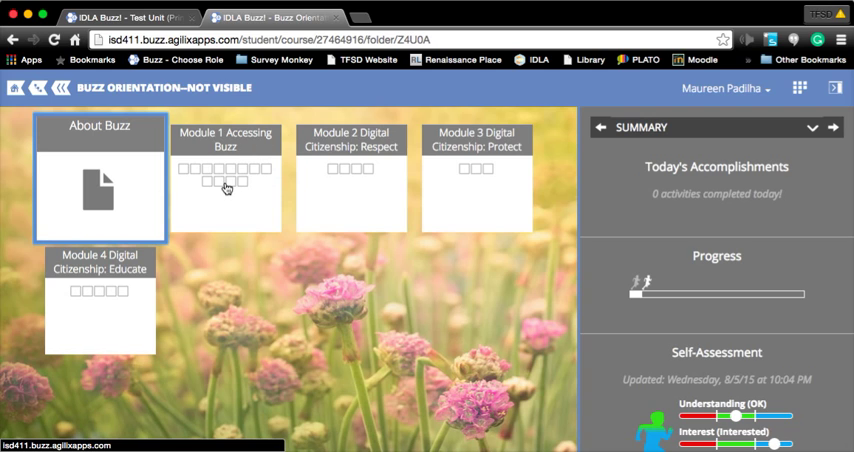
pyautogui.moveTo(227, 218)
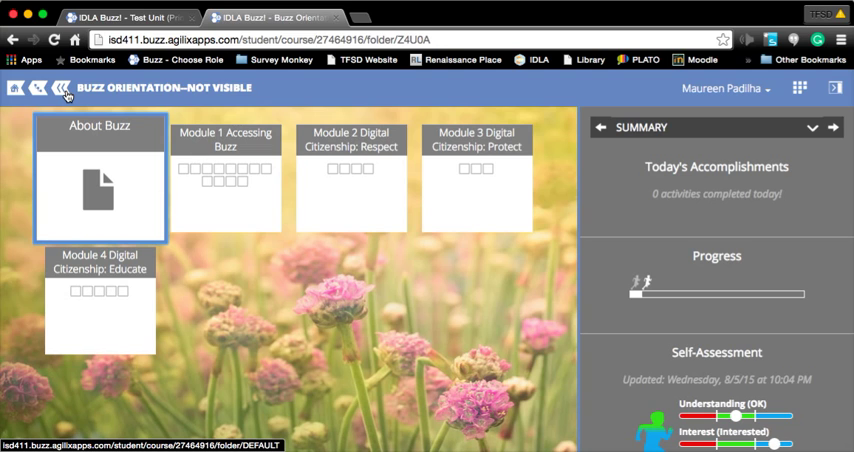
pyautogui.click(36, 88)
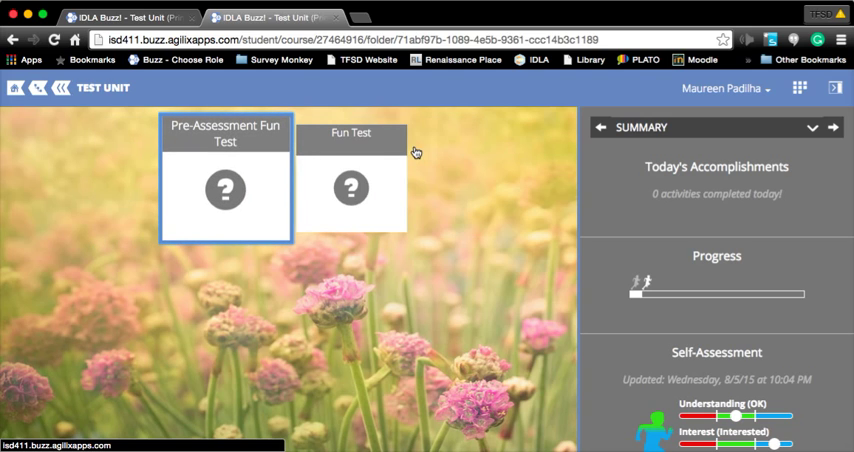
# Start the Pre-Assessment Fun Test, answer False and 'When my eyes open', and submit
pyautogui.click(225, 190)
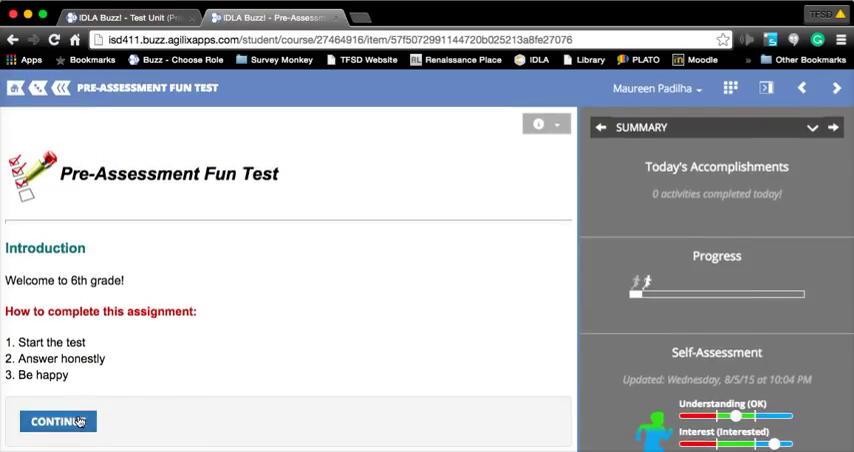
pyautogui.click(57, 420)
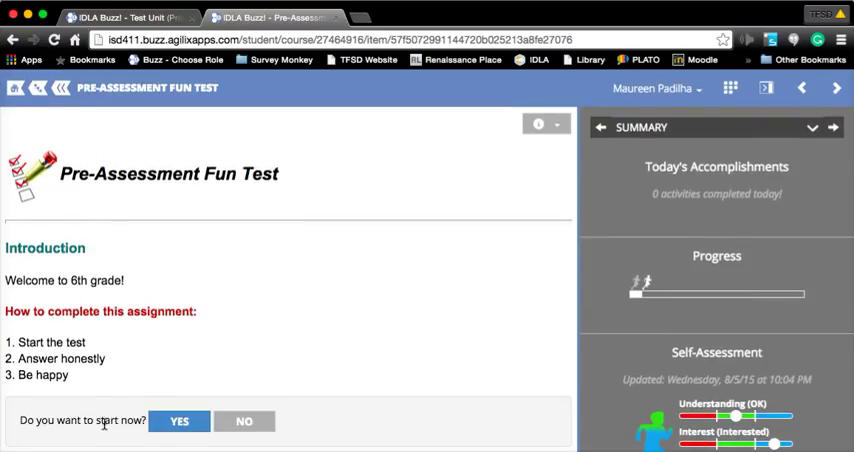
pyautogui.click(179, 420)
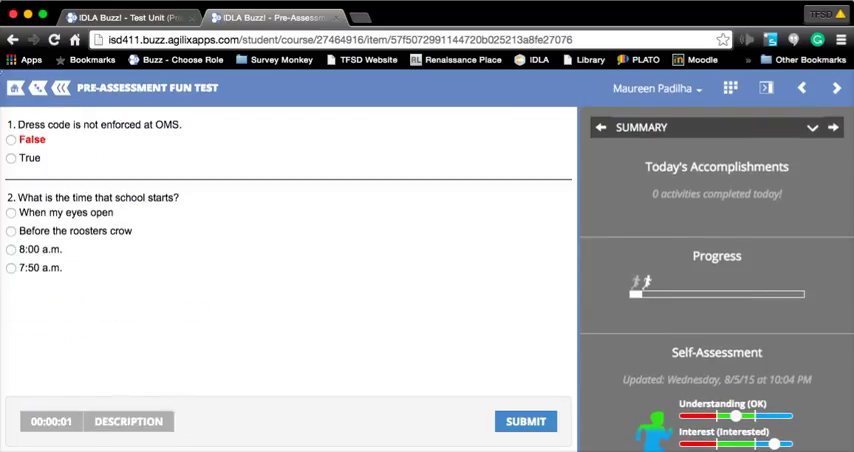
pyautogui.click(11, 139)
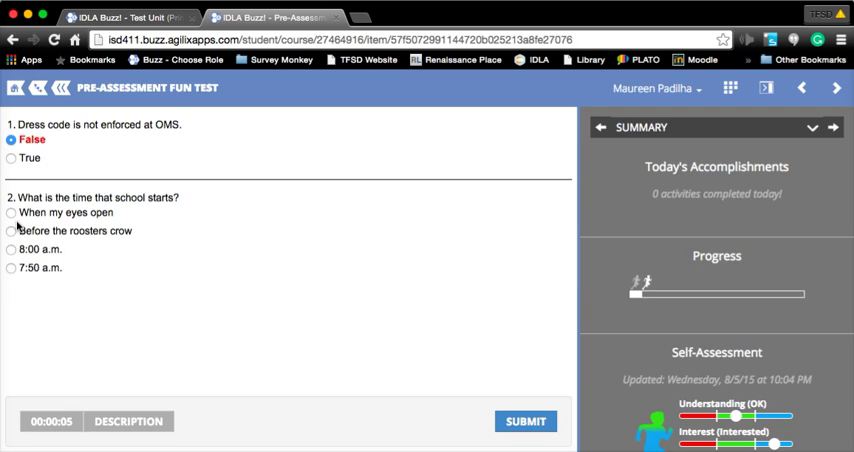
pyautogui.click(11, 213)
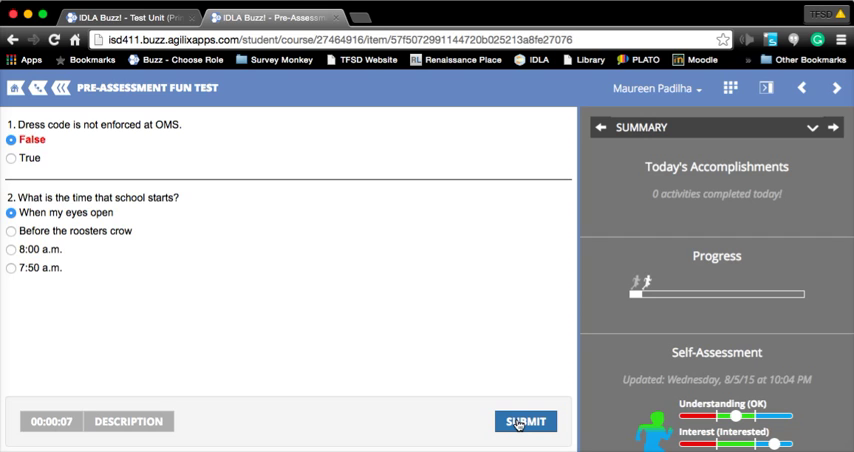
pyautogui.click(525, 421)
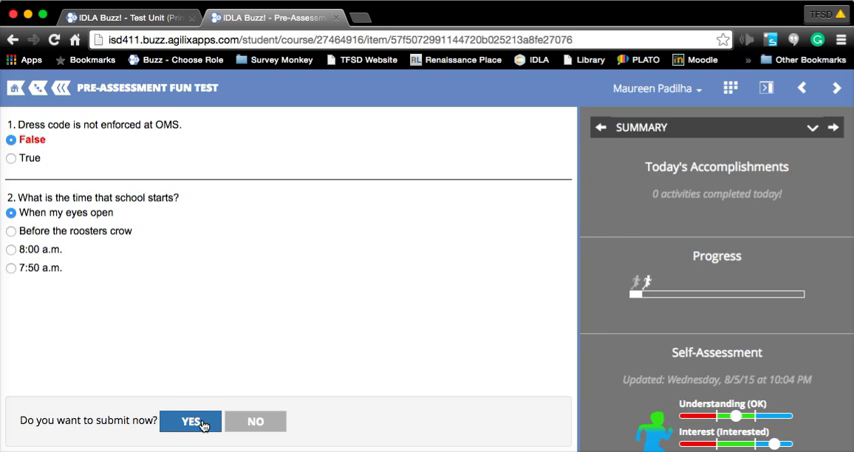
# Confirm submission of the Pre-Assessment Fun Test and review its results
pyautogui.click(189, 421)
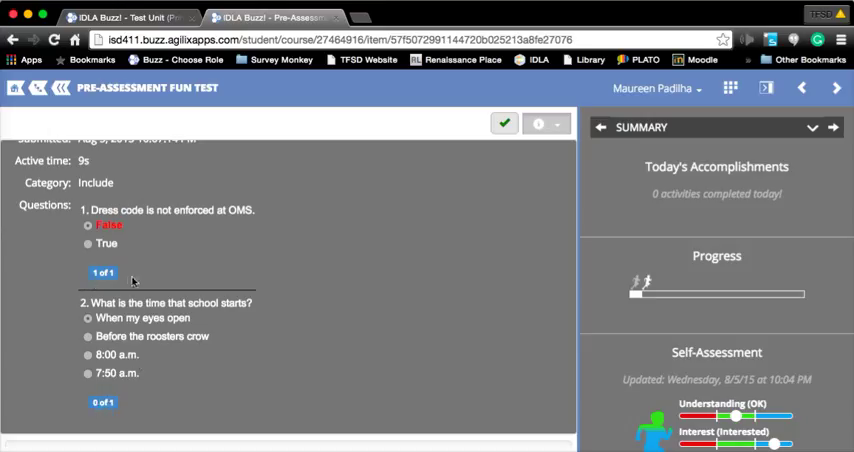
pyautogui.moveTo(160, 413)
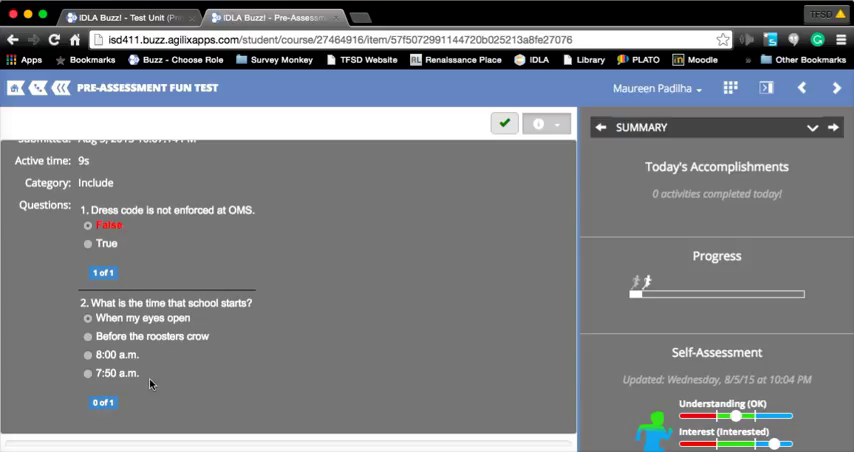
pyautogui.moveTo(286, 380)
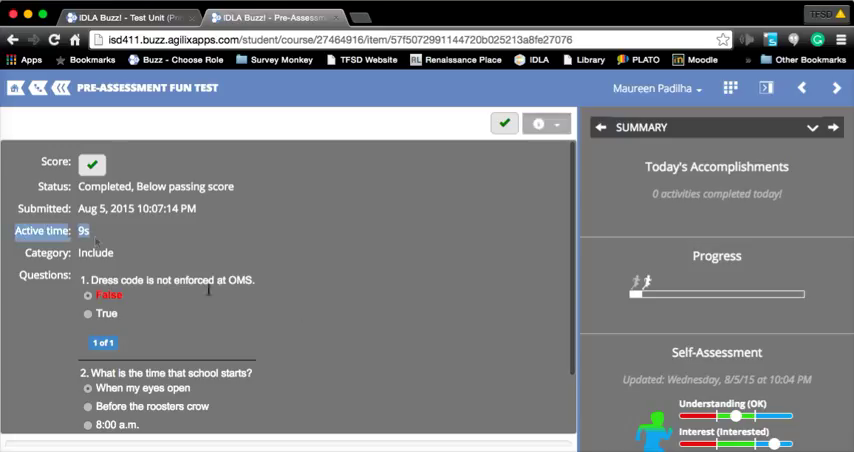
pyautogui.moveTo(358, 327)
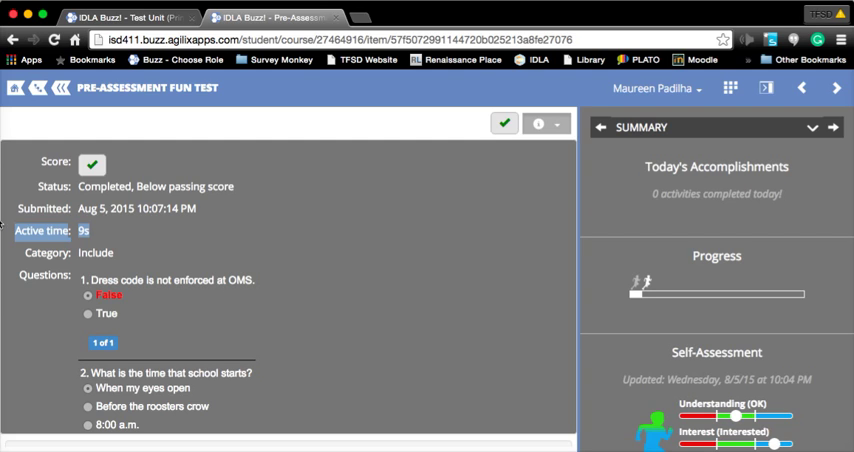
pyautogui.moveTo(68, 128)
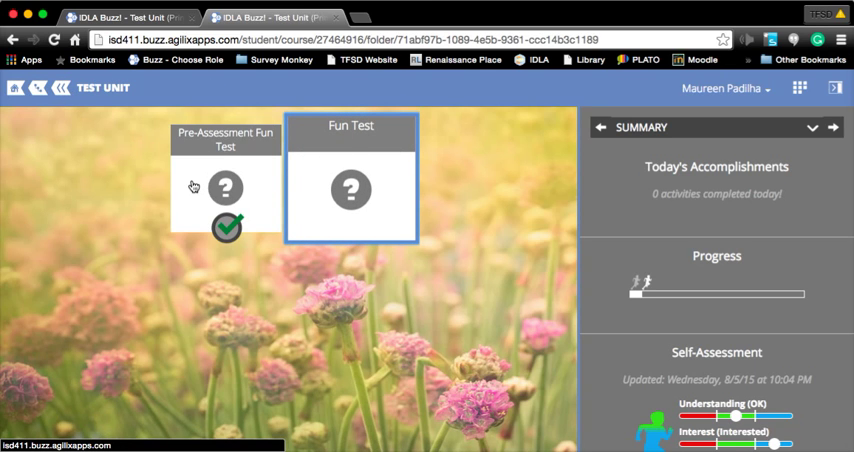
# Open the Fun Test, view its empty score details, and continue past the introduction
pyautogui.click(351, 190)
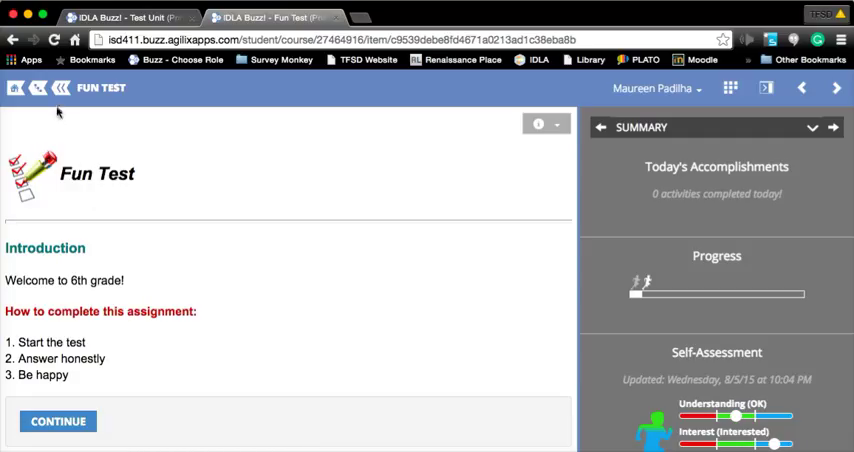
pyautogui.moveTo(129, 142)
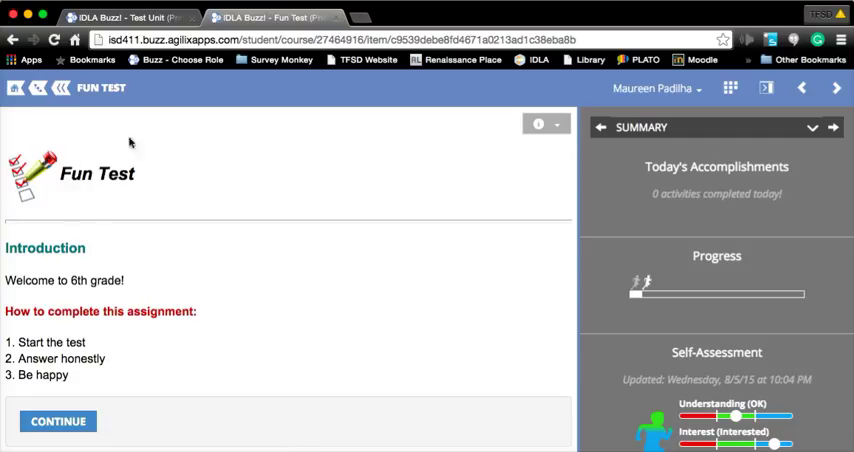
pyautogui.click(538, 123)
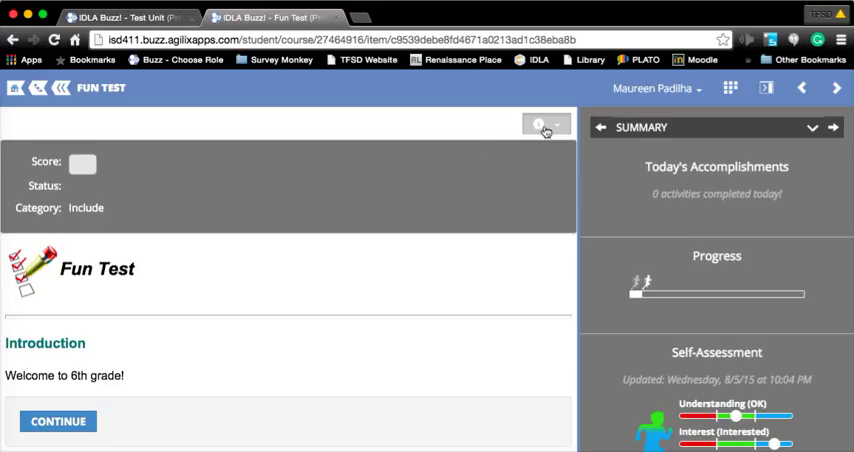
pyautogui.moveTo(174, 224)
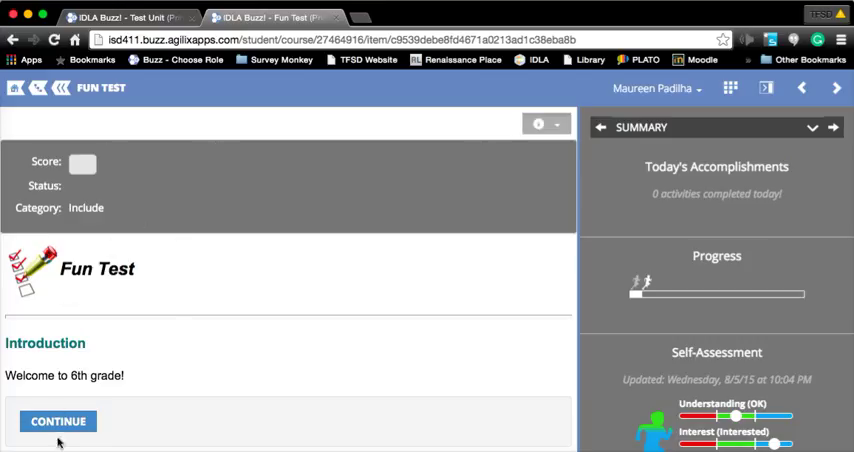
pyautogui.click(57, 421)
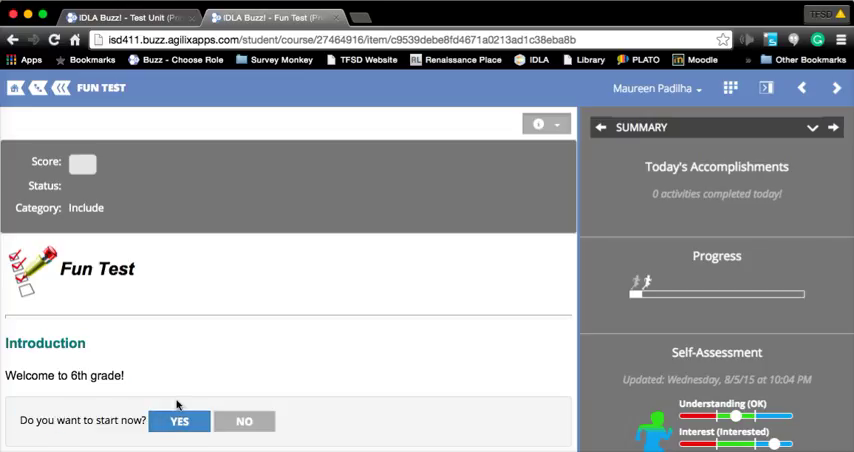
pyautogui.click(179, 420)
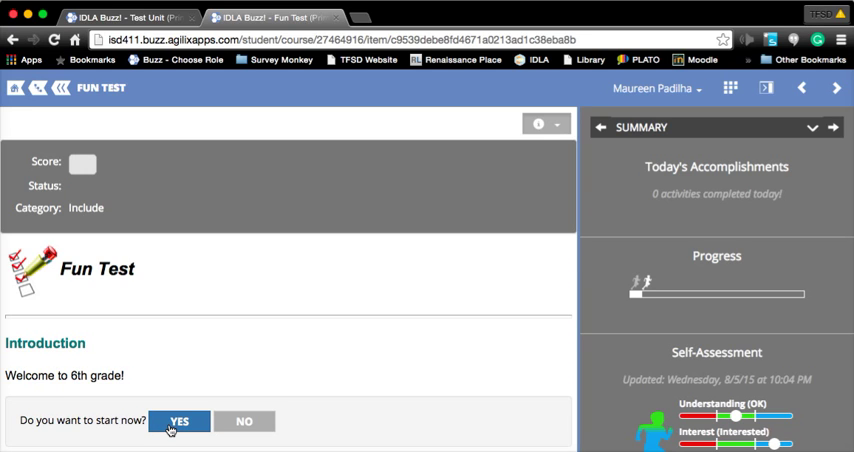
# Start the Fun Test, answer 'When my eyes open' and 'False', then submit
pyautogui.click(180, 420)
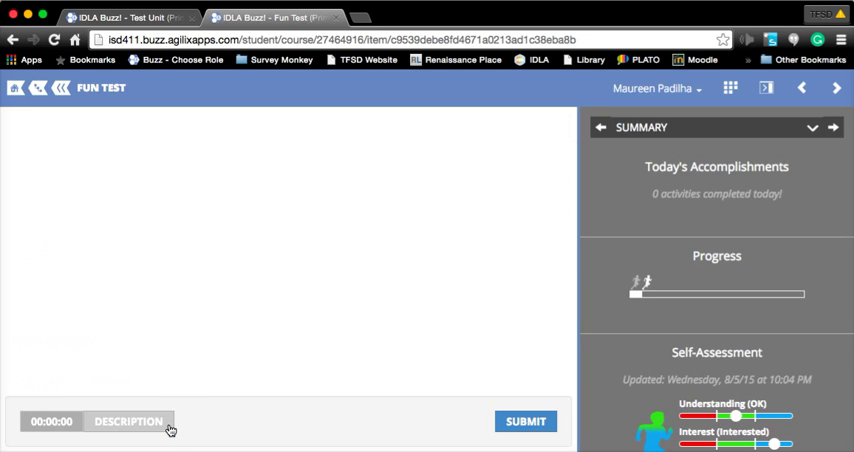
pyautogui.click(127, 421)
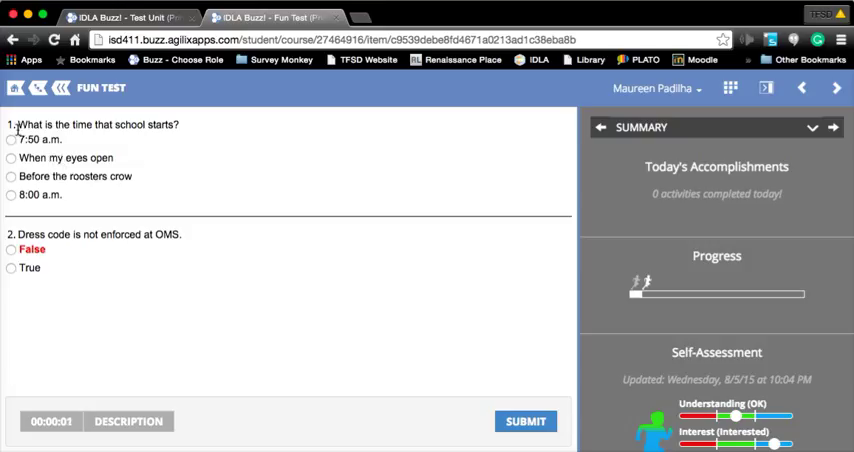
pyautogui.click(11, 158)
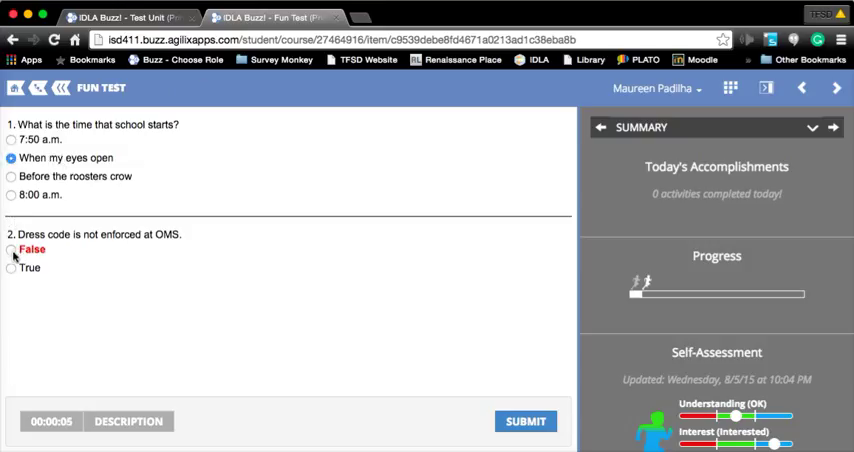
pyautogui.click(11, 249)
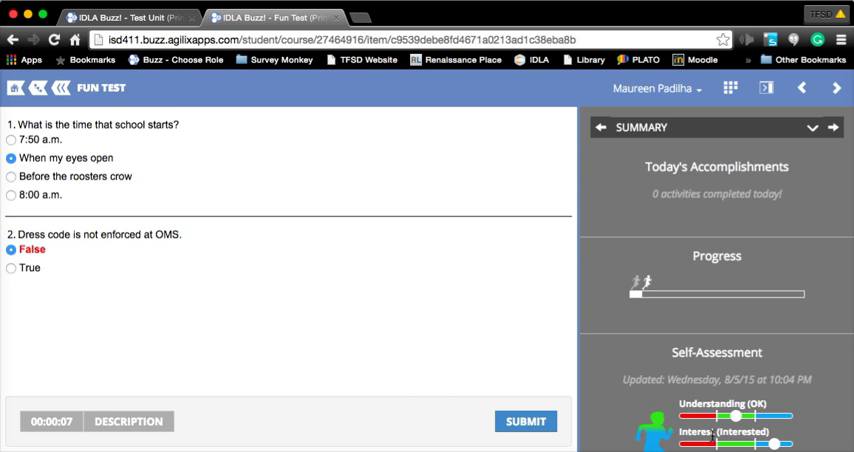
pyautogui.click(525, 420)
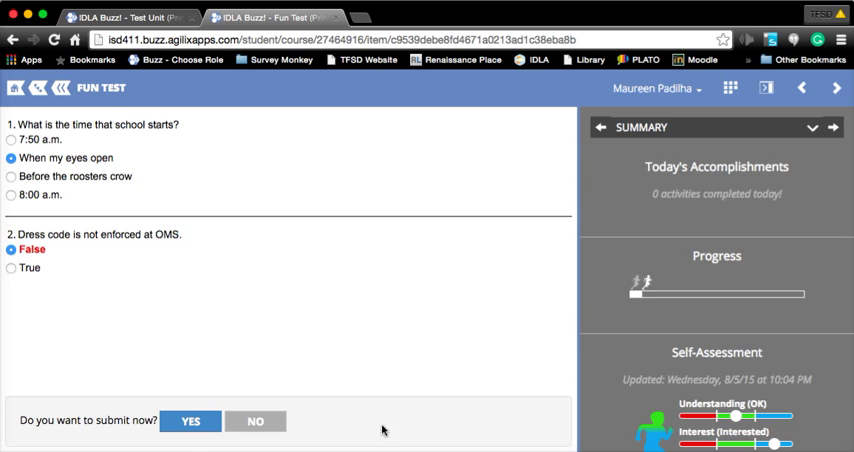
# Confirm the Fun Test submission and review its 50% score and feedback
pyautogui.click(190, 420)
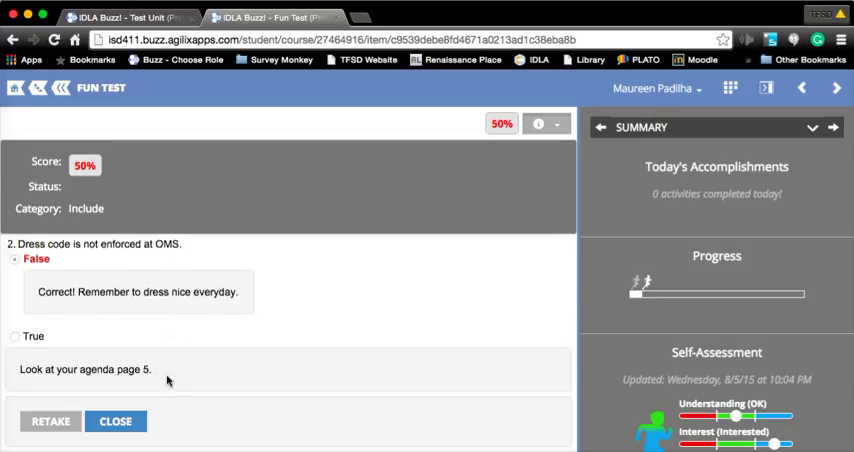
pyautogui.moveTo(128, 385)
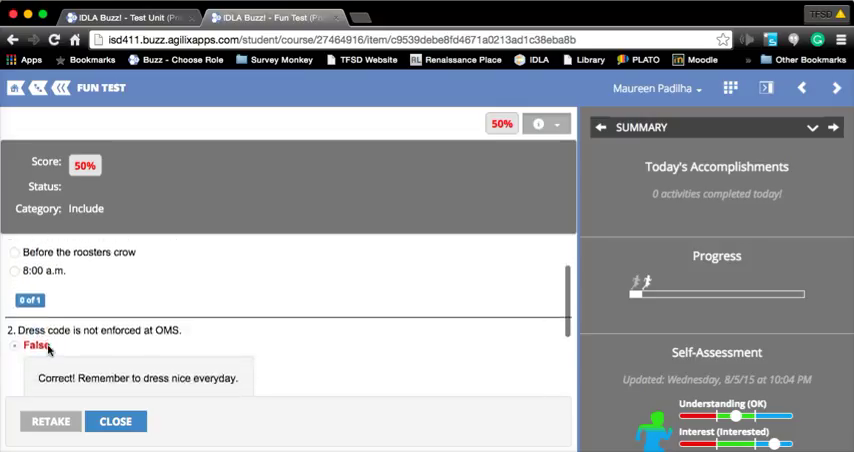
pyautogui.scroll(3)
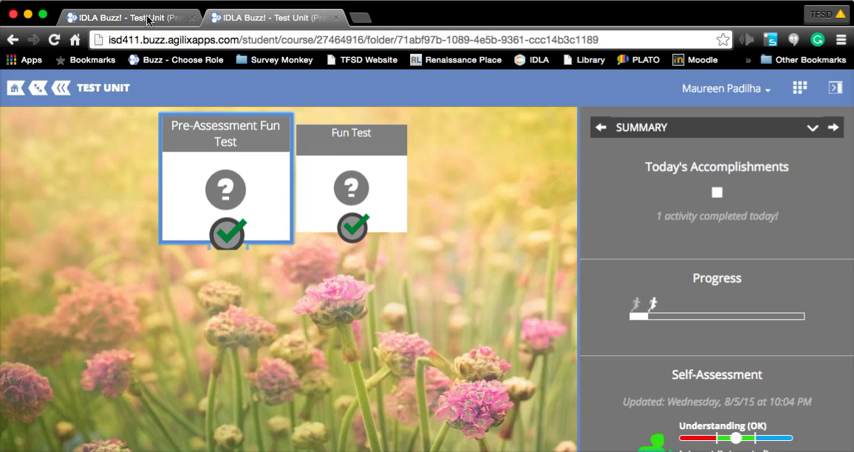
pyautogui.moveTo(348, 190)
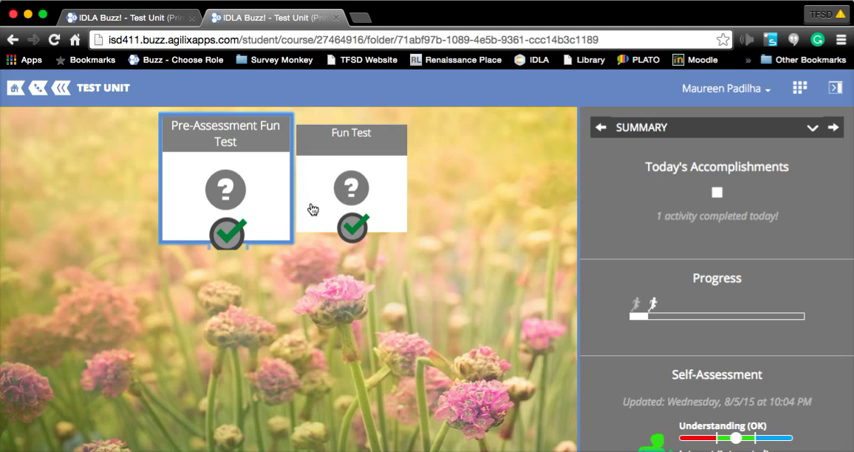
pyautogui.moveTo(740, 162)
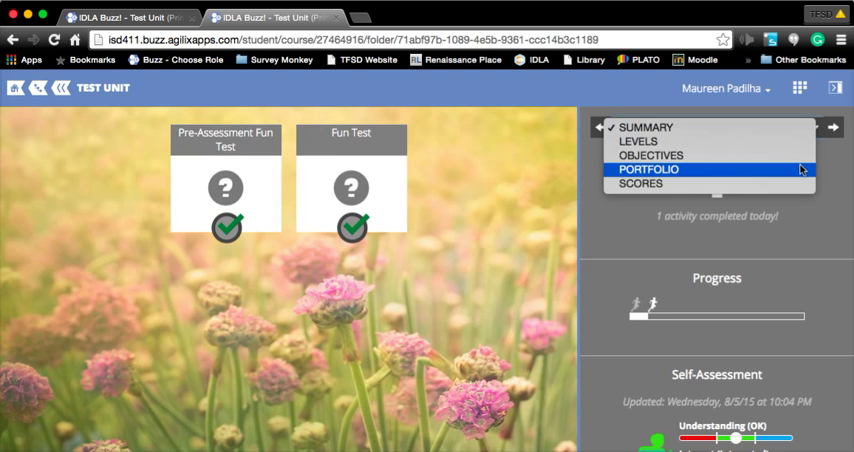
# Switch the sidebar to Levels (Social Science at 6), then to Objectives
pyautogui.click(638, 141)
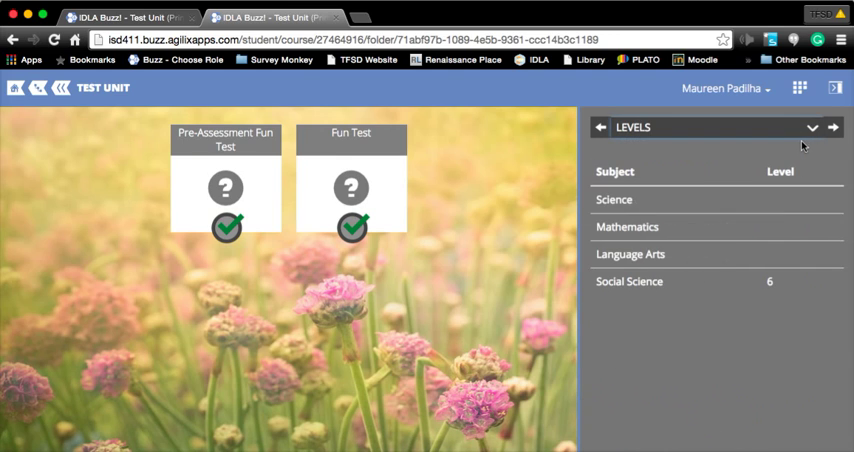
pyautogui.moveTo(630, 291)
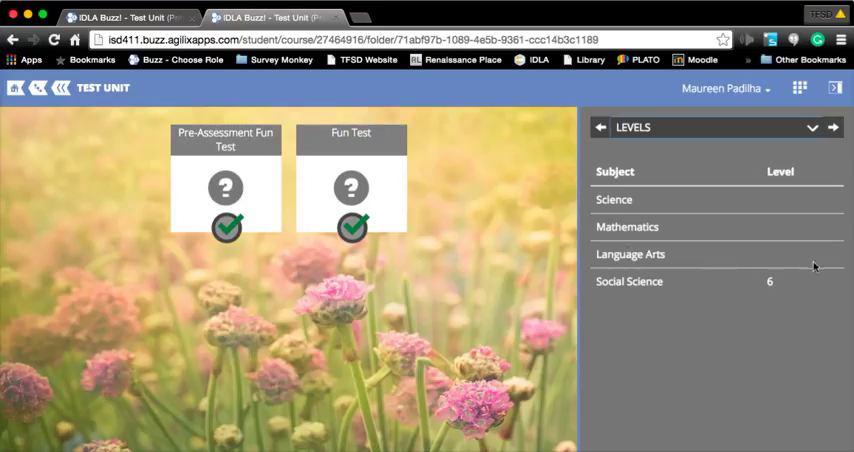
pyautogui.moveTo(757, 200)
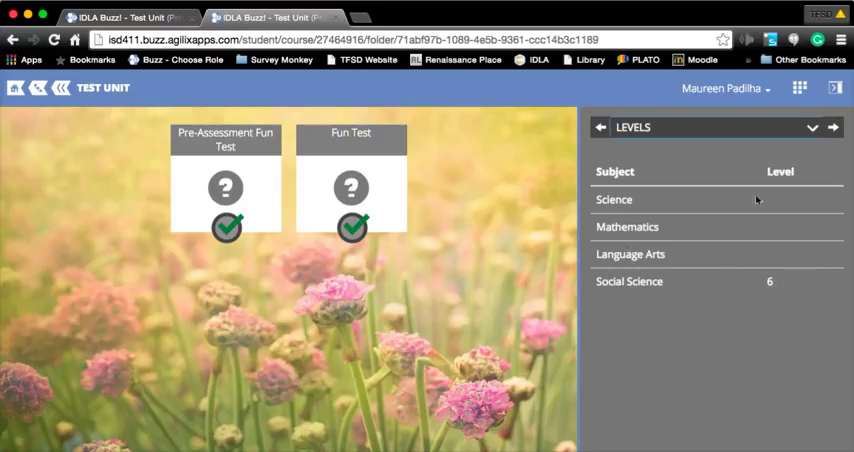
pyautogui.moveTo(788, 168)
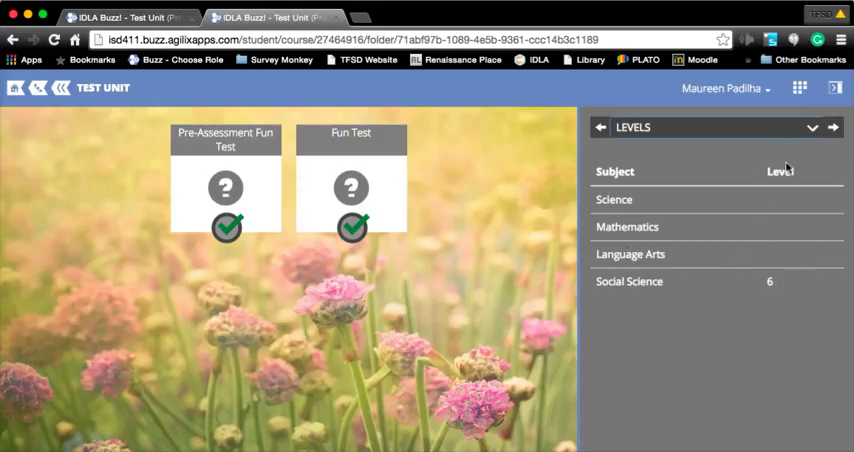
pyautogui.click(812, 127)
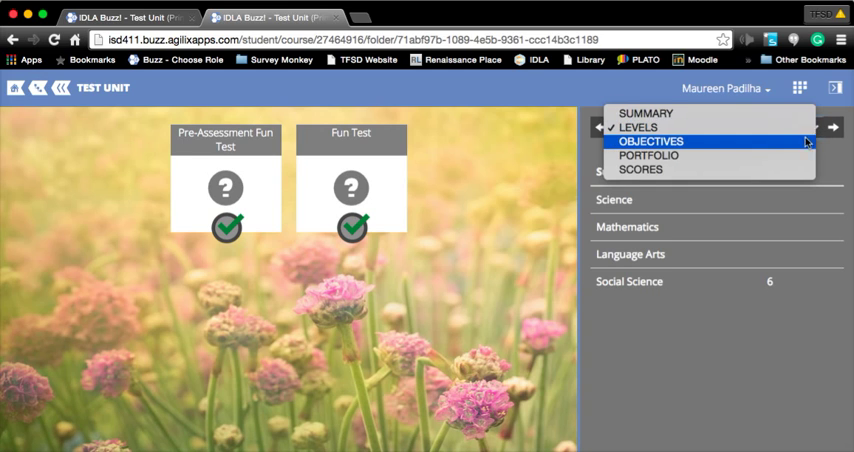
pyautogui.click(650, 141)
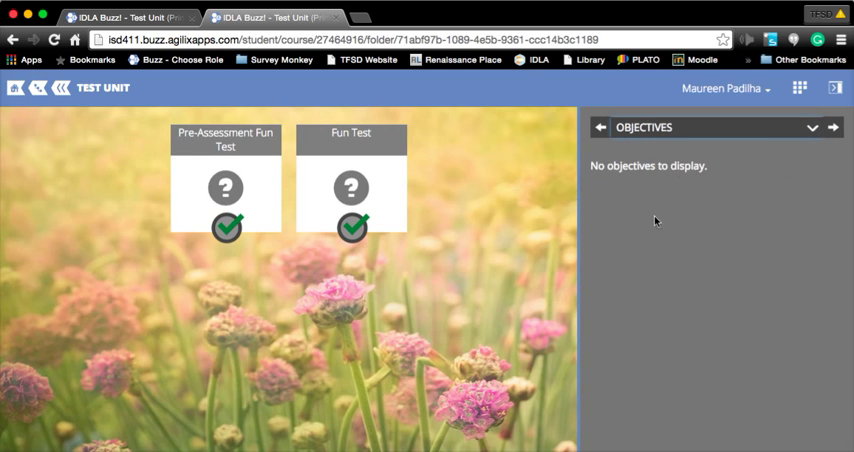
pyautogui.moveTo(45, 210)
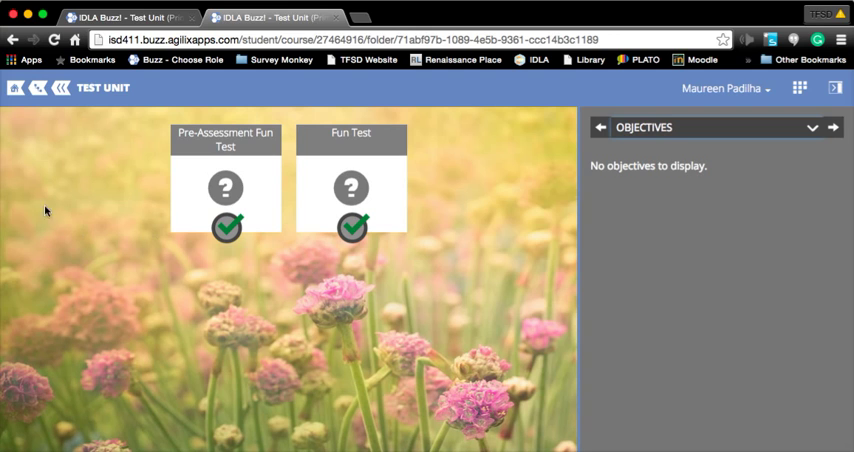
pyautogui.click(787, 127)
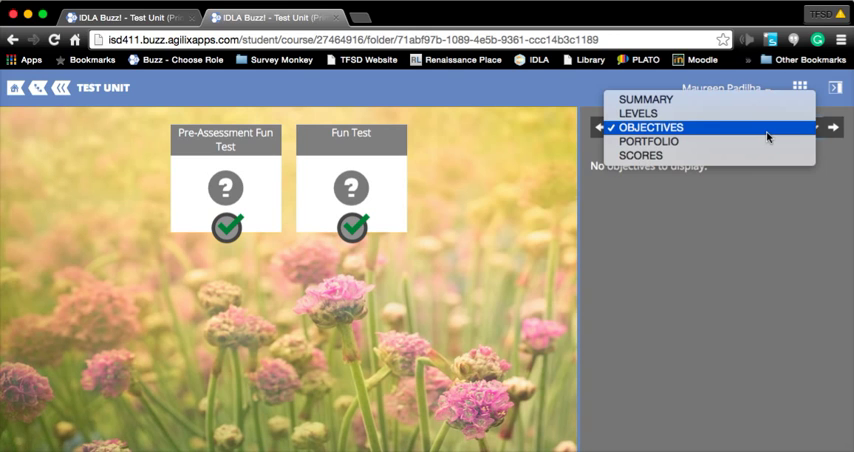
pyautogui.moveTo(765, 141)
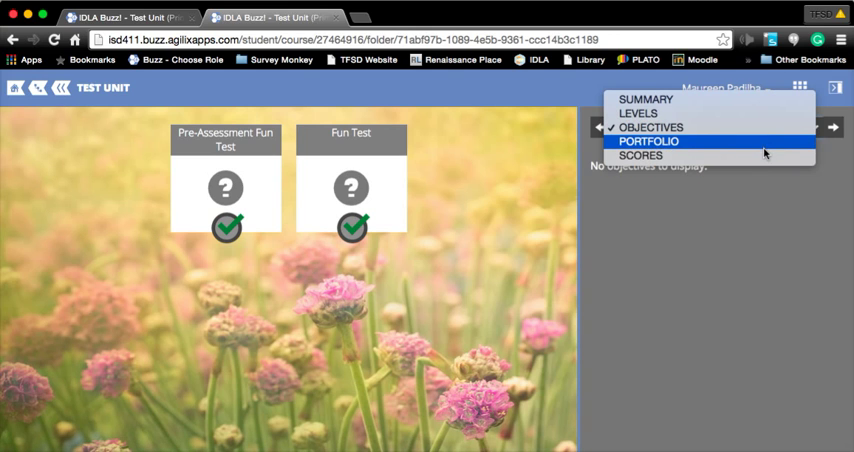
# Show the Portfolio panel with its upload form and Blended_FP_Padilha.doc
pyautogui.click(648, 141)
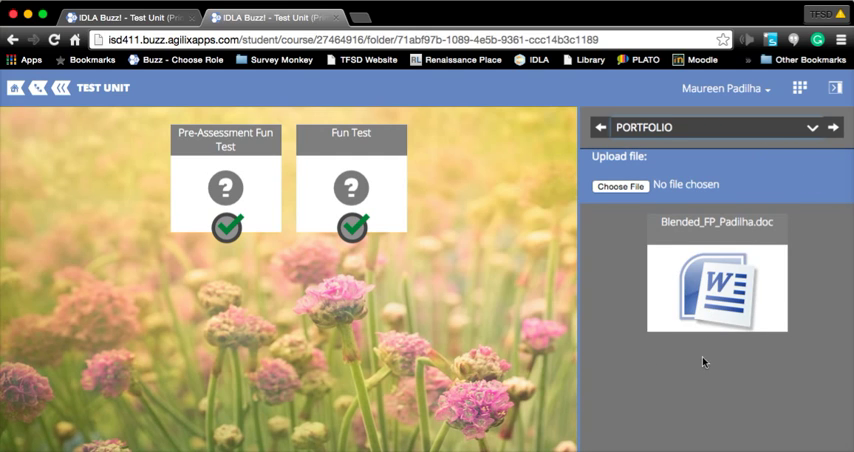
pyautogui.moveTo(529, 256)
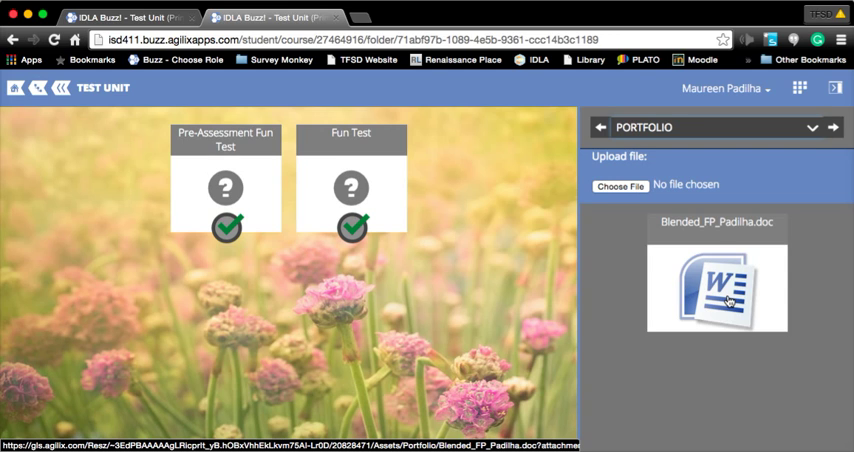
pyautogui.click(810, 127)
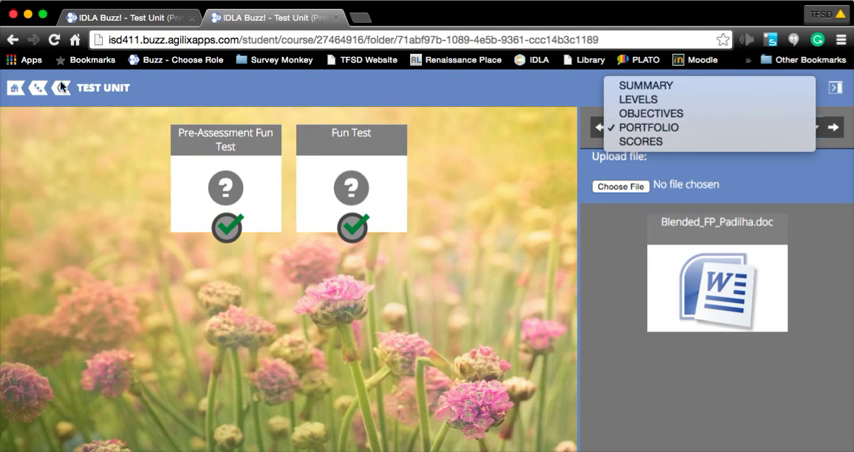
pyautogui.moveTo(169, 309)
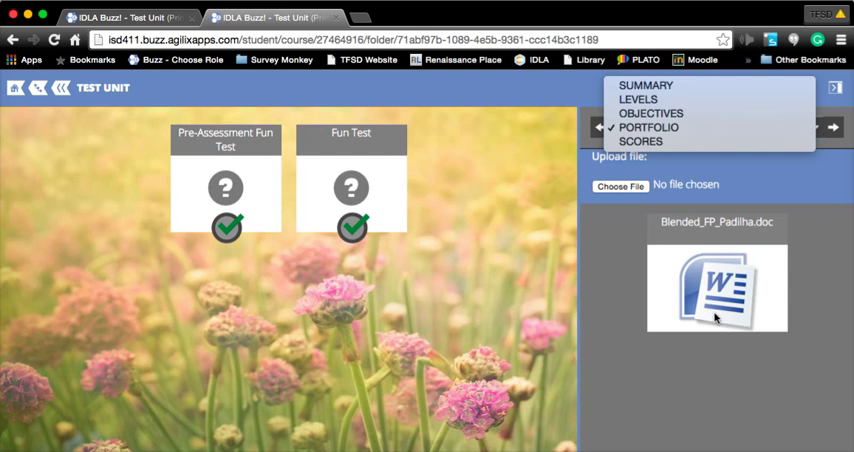
# Show the Scores panel: 0/100 overall, both tests checked, Fun Test 50%
pyautogui.click(642, 141)
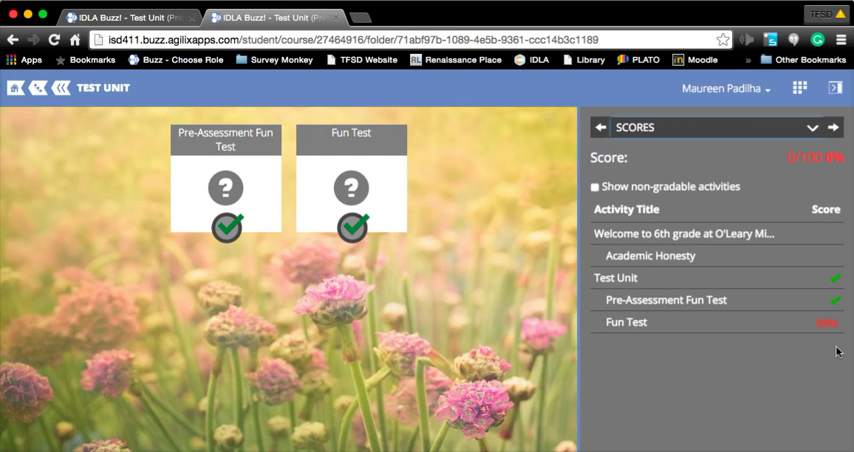
pyautogui.moveTo(836, 338)
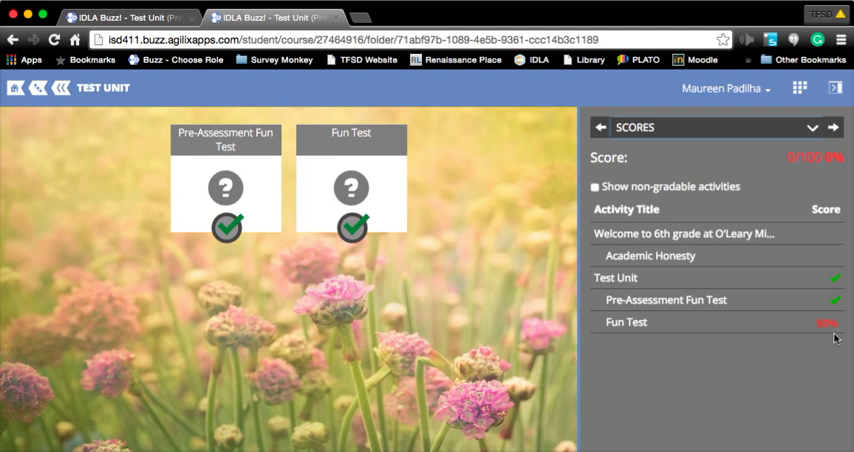
pyautogui.moveTo(836, 398)
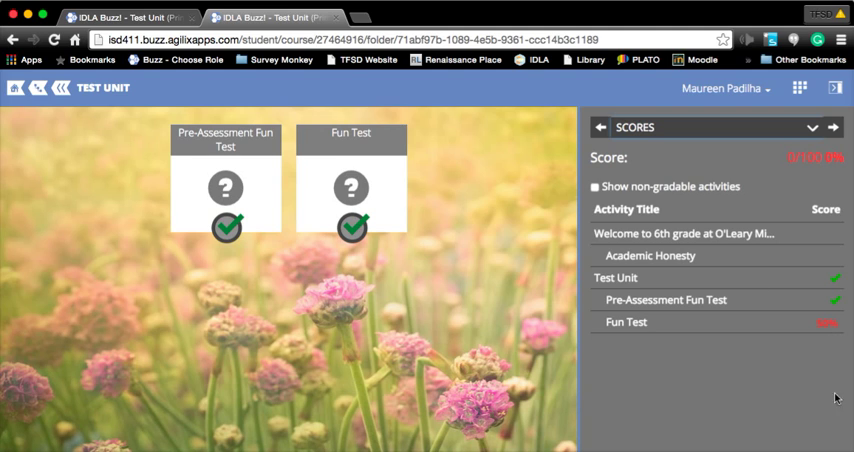